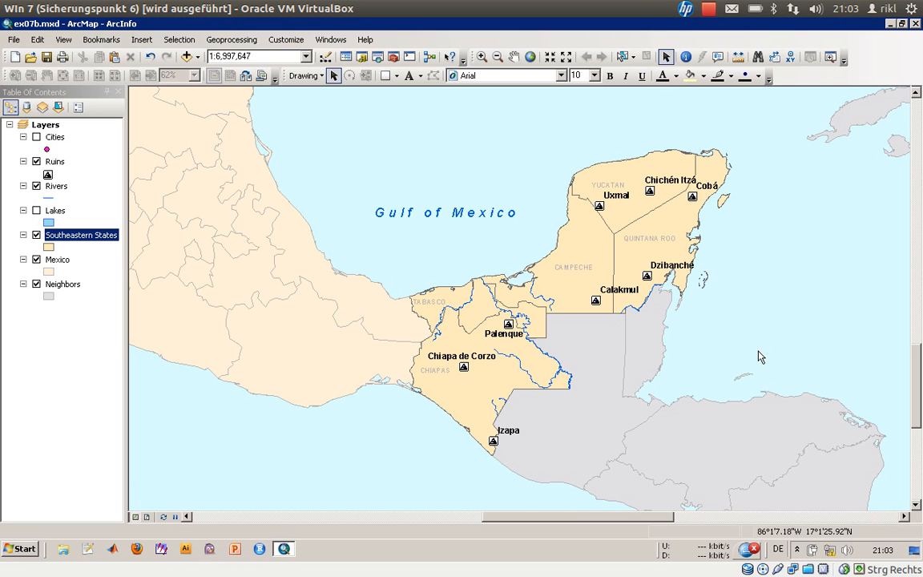
pyautogui.moveTo(765, 356)
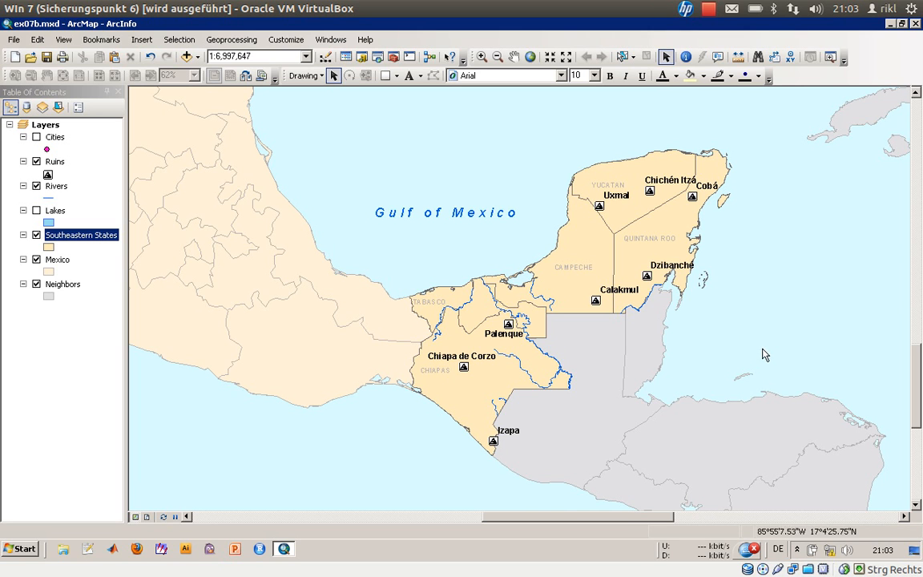
# Step: Inspect the Ruins layer's labelling settings and leave them unchanged
pyautogui.click(445, 211)
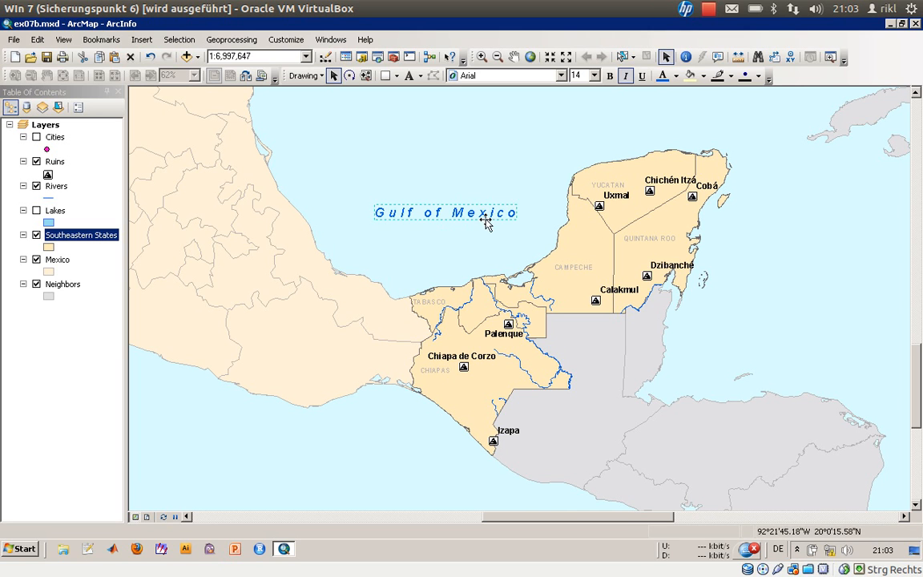
pyautogui.moveTo(480, 218)
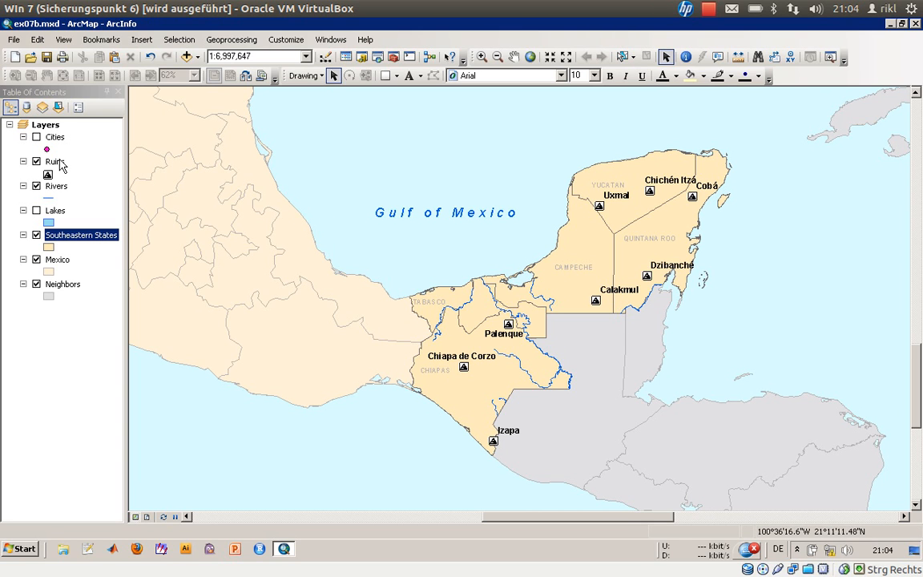
pyautogui.doubleClick(54, 160)
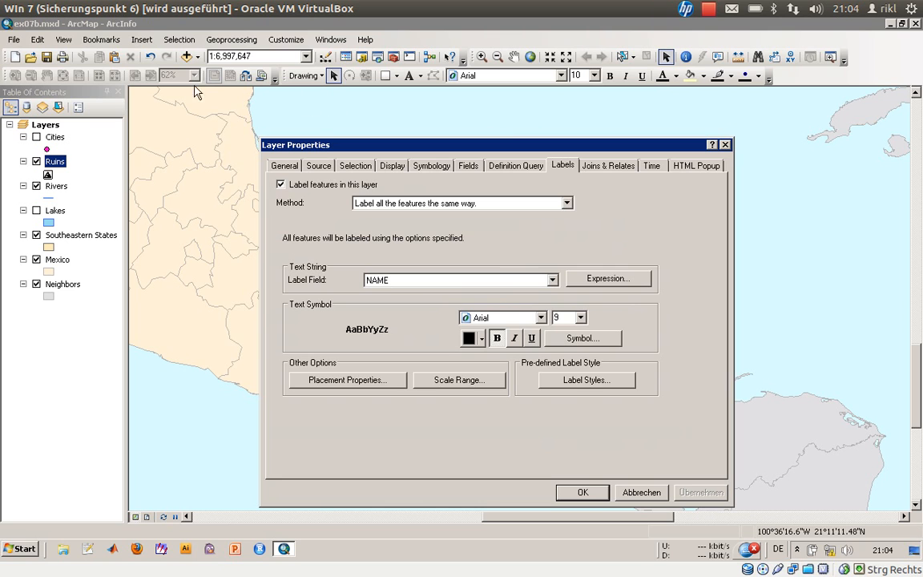
pyautogui.moveTo(54, 32)
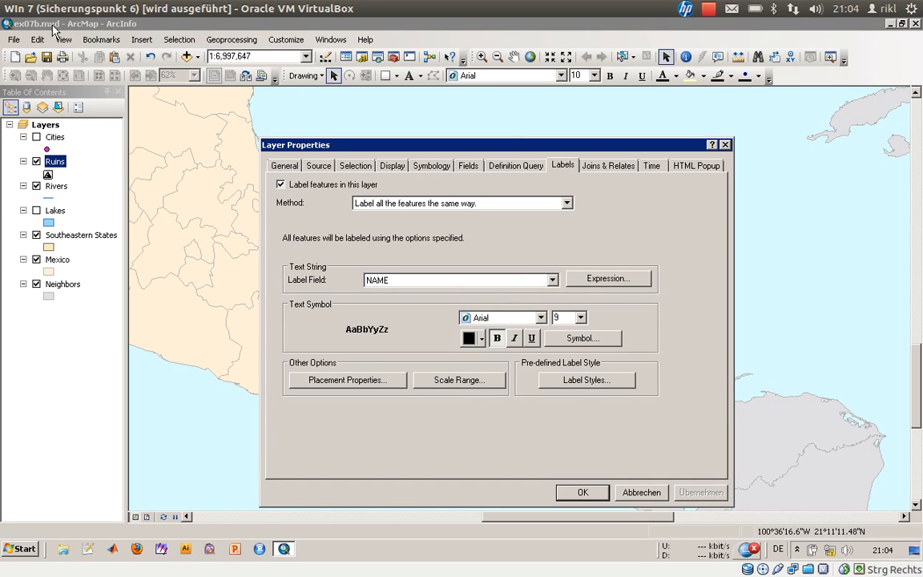
pyautogui.moveTo(439, 230)
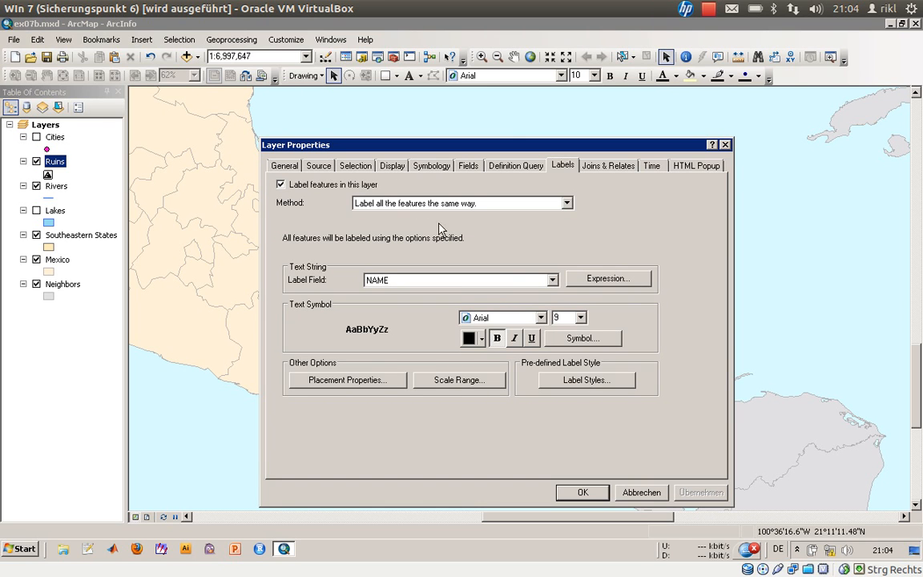
pyautogui.moveTo(368, 381)
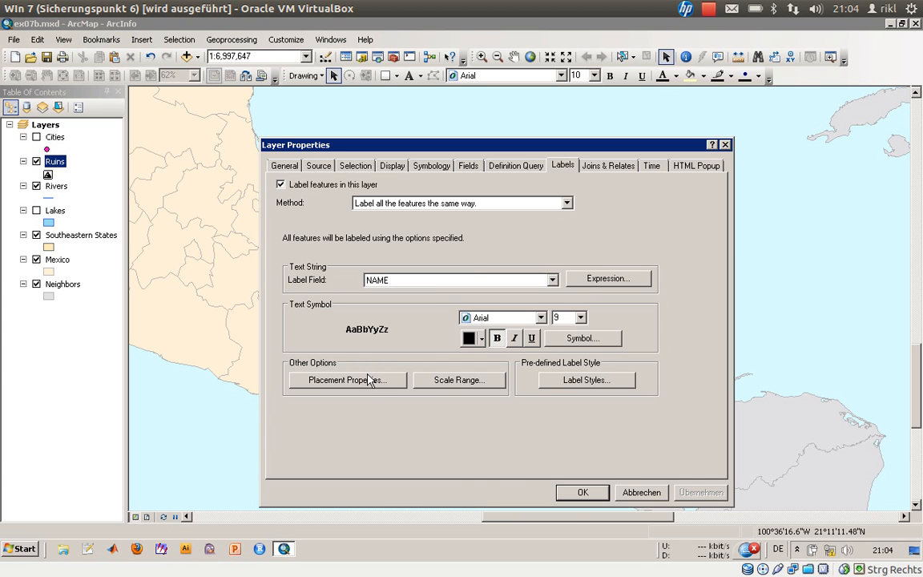
pyautogui.click(346, 379)
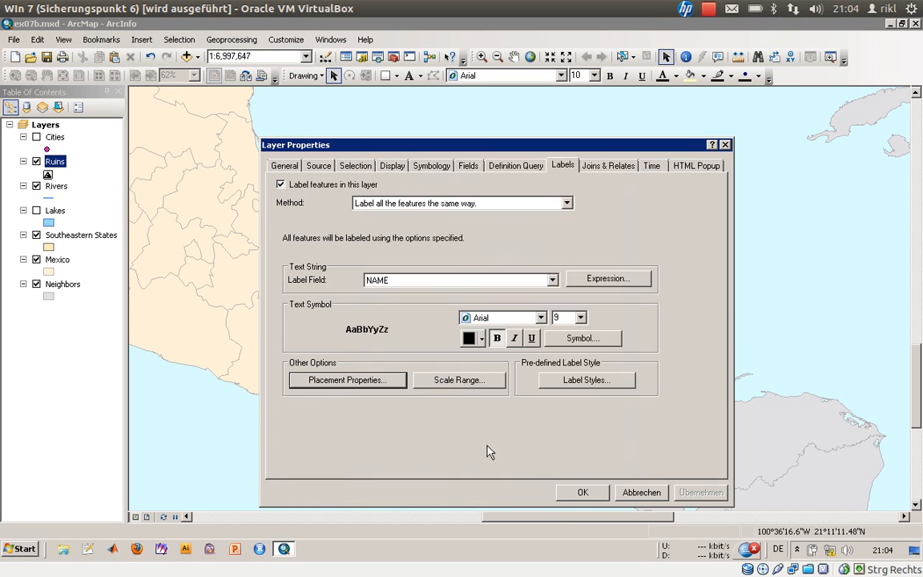
pyautogui.click(583, 491)
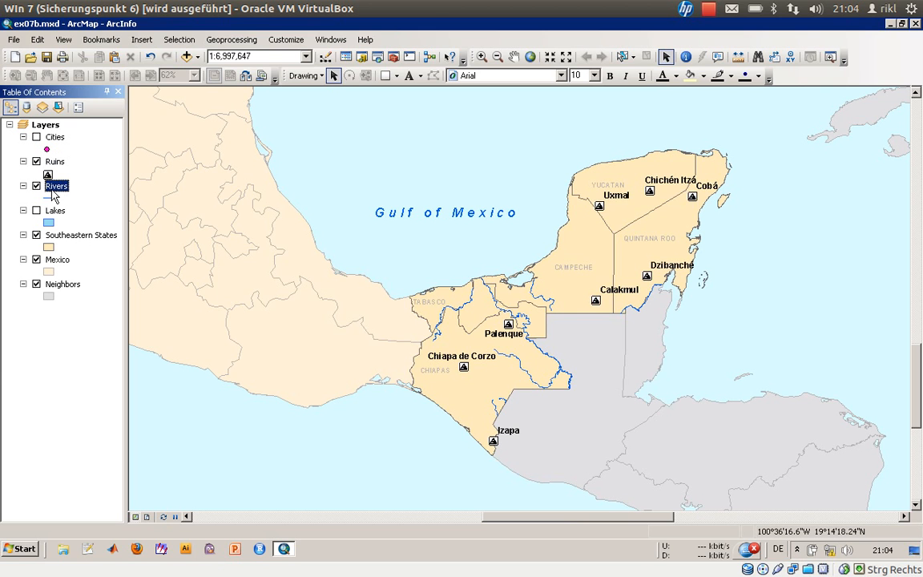
# Step: Check the Rivers layer's labelling settings, then return to the Ruins layer's Labels settings
pyautogui.doubleClick(56, 185)
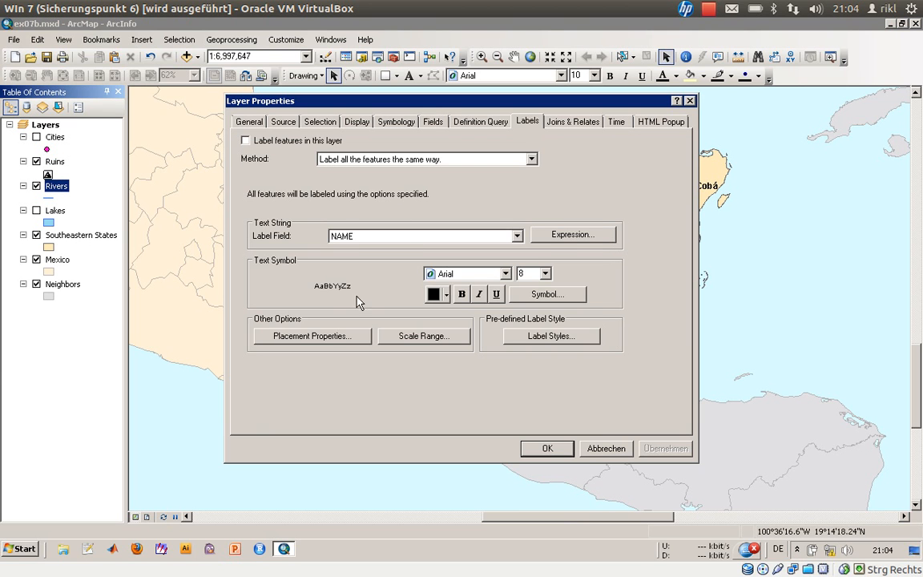
pyautogui.click(311, 337)
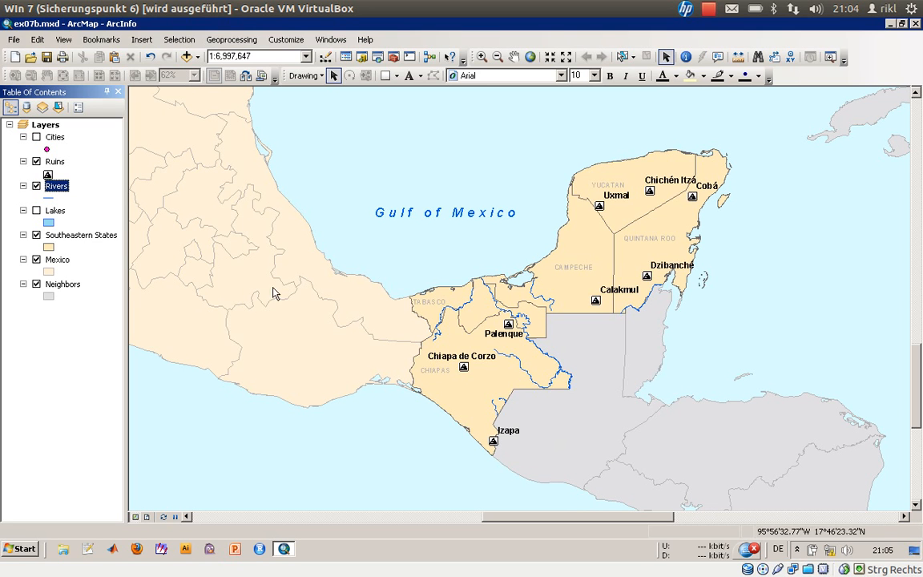
pyautogui.doubleClick(55, 160)
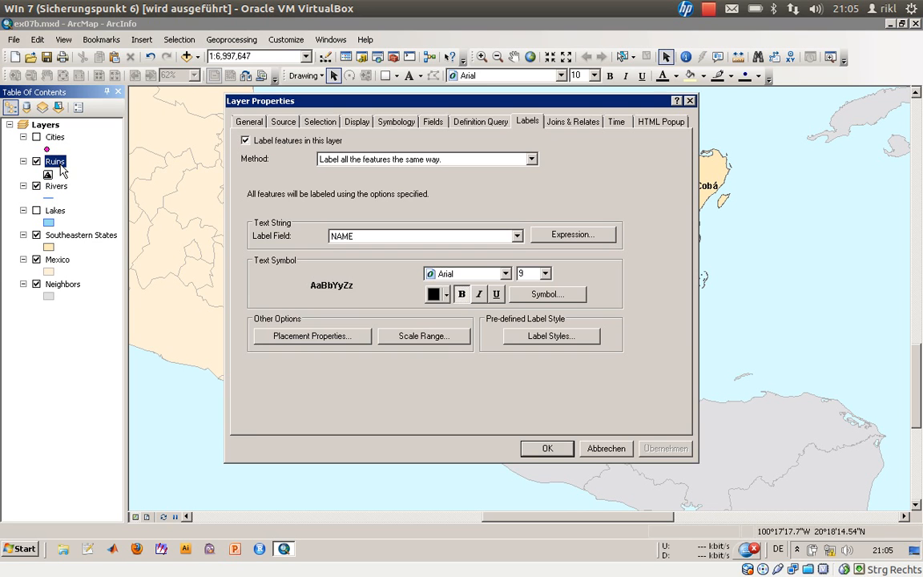
# Step: Choose 'Top Only, Prefer Center' as the initial point placement for Ruins labels
pyautogui.click(311, 336)
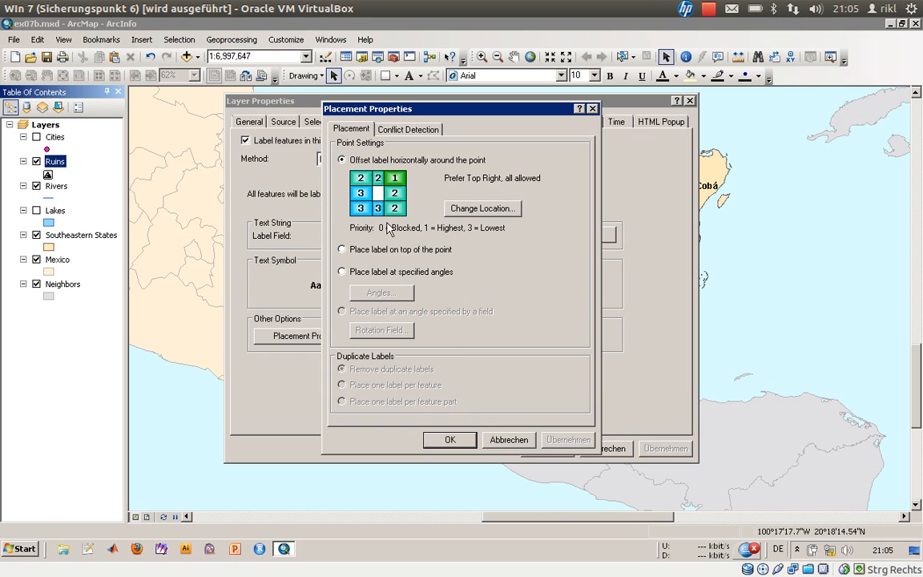
pyautogui.moveTo(424, 237)
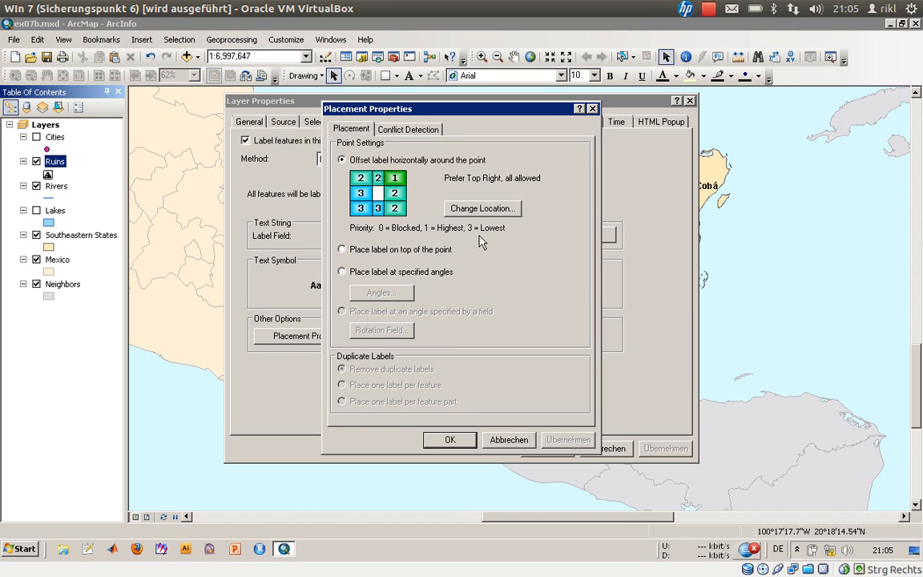
pyautogui.moveTo(415, 222)
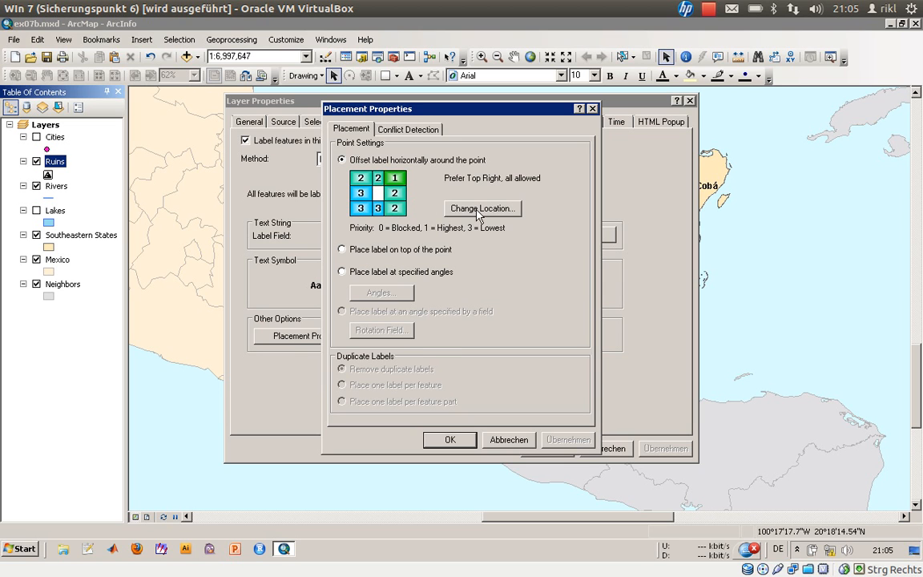
pyautogui.click(480, 208)
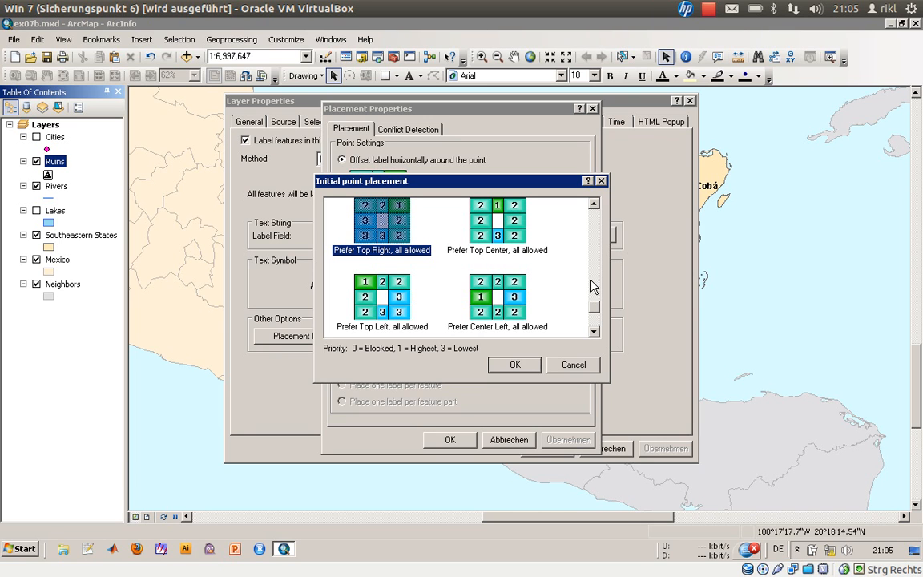
pyautogui.moveTo(392, 227)
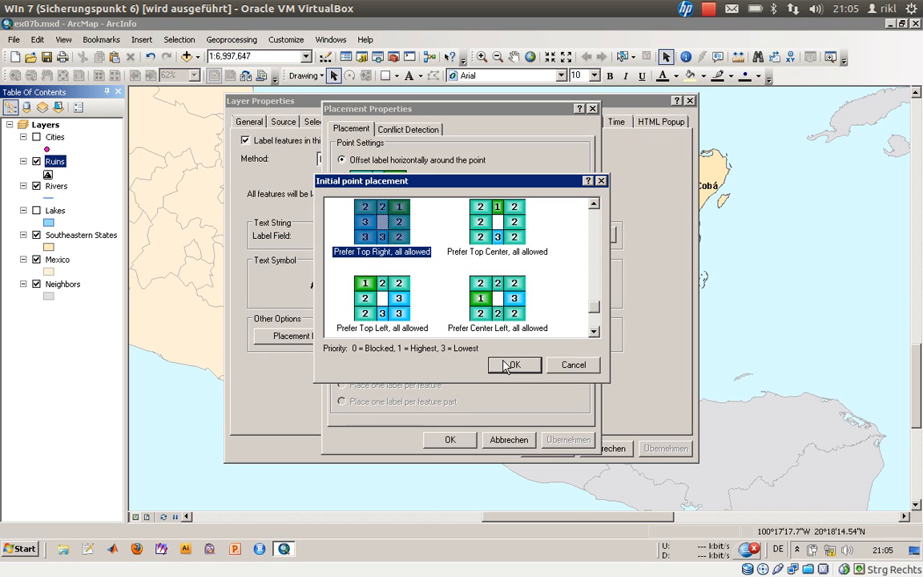
pyautogui.moveTo(595, 334)
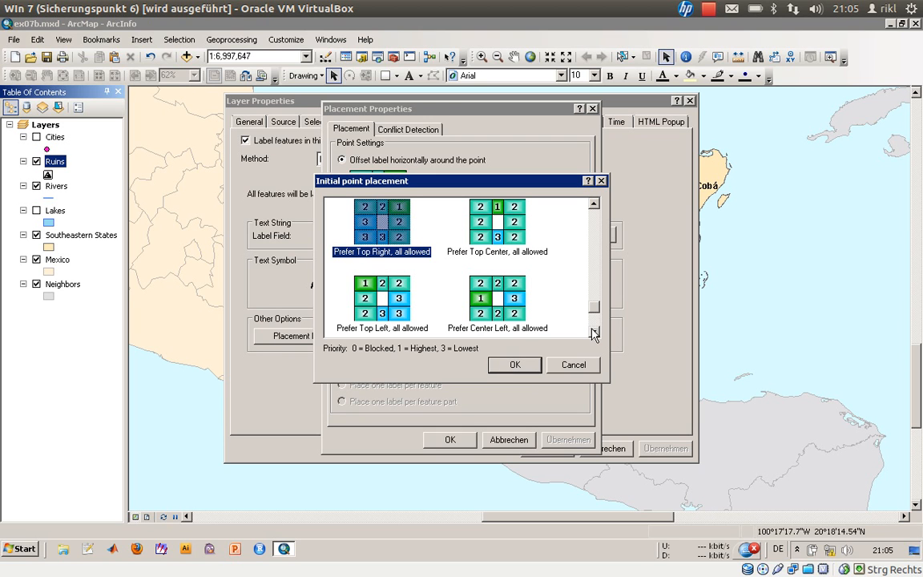
pyautogui.click(593, 332)
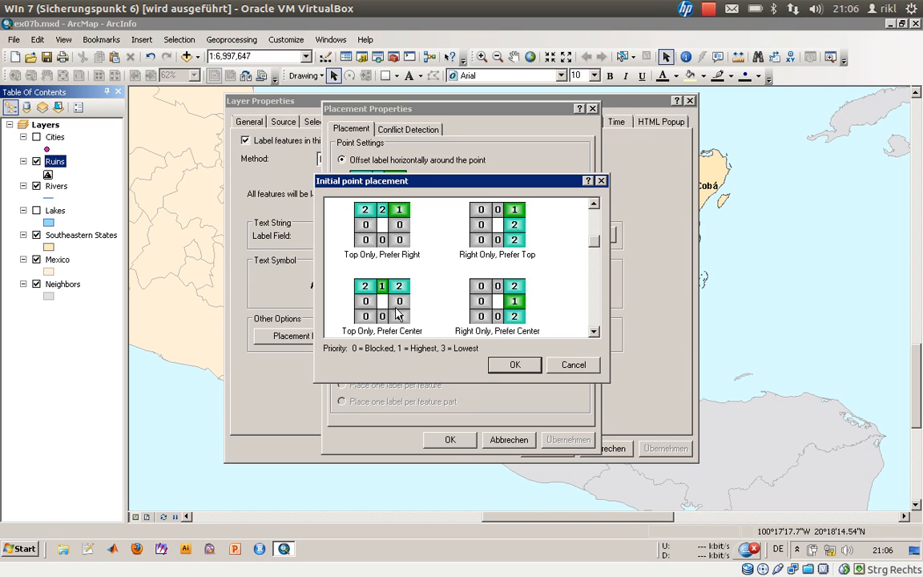
pyautogui.moveTo(400, 313)
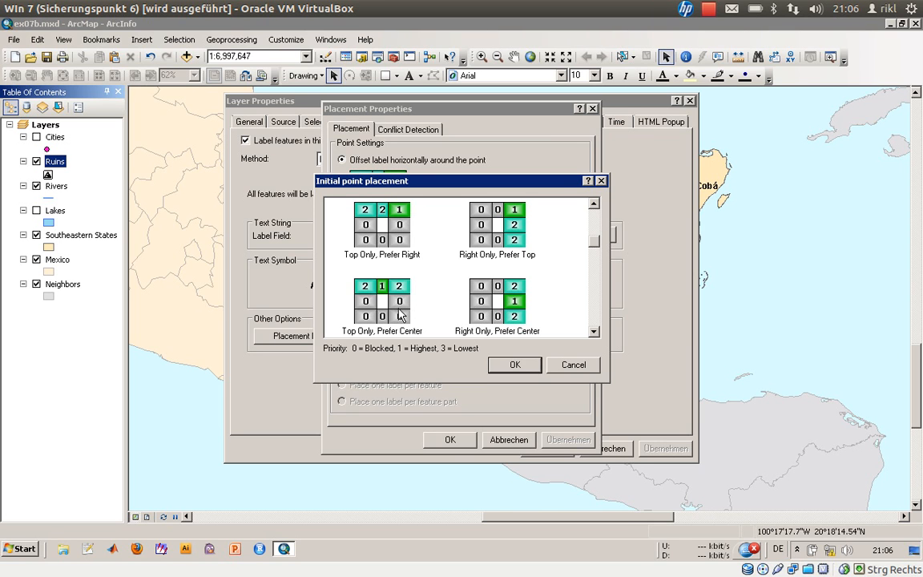
pyautogui.click(381, 302)
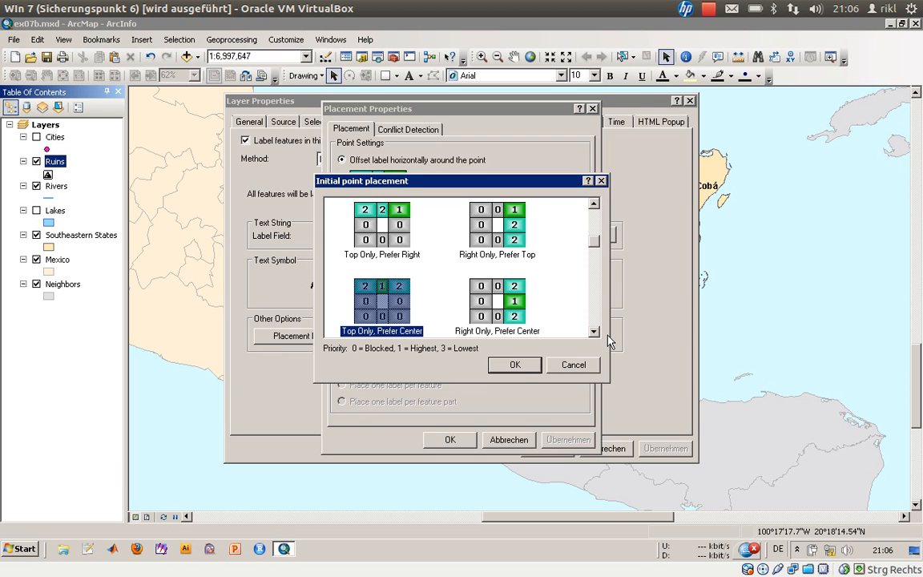
pyautogui.click(514, 365)
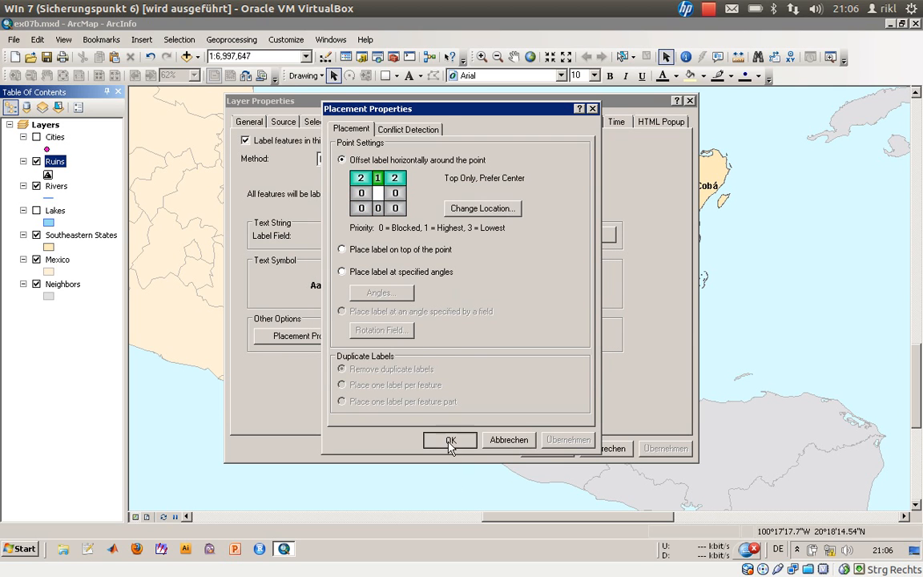
# Step: Confirm and apply the Ruins placement so names sit centred above their points
pyautogui.click(450, 441)
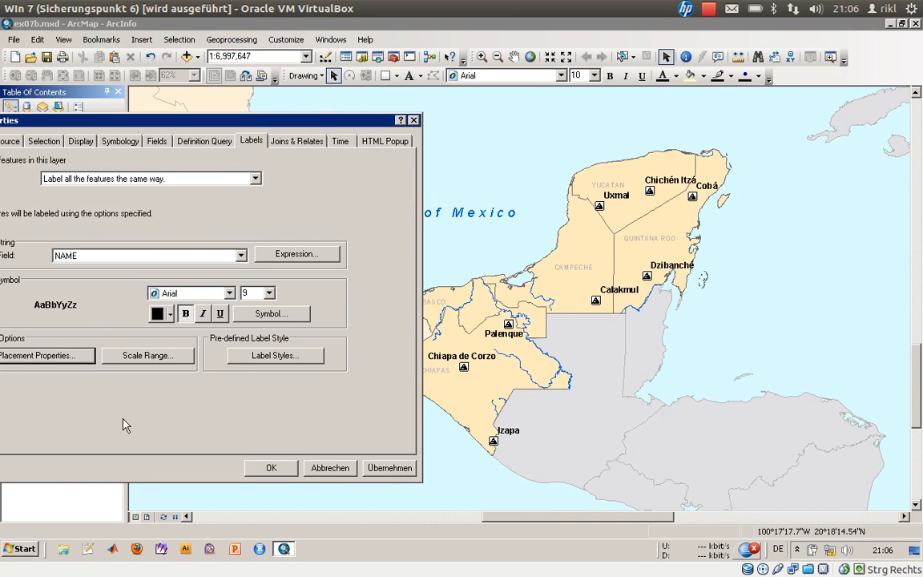
pyautogui.click(389, 467)
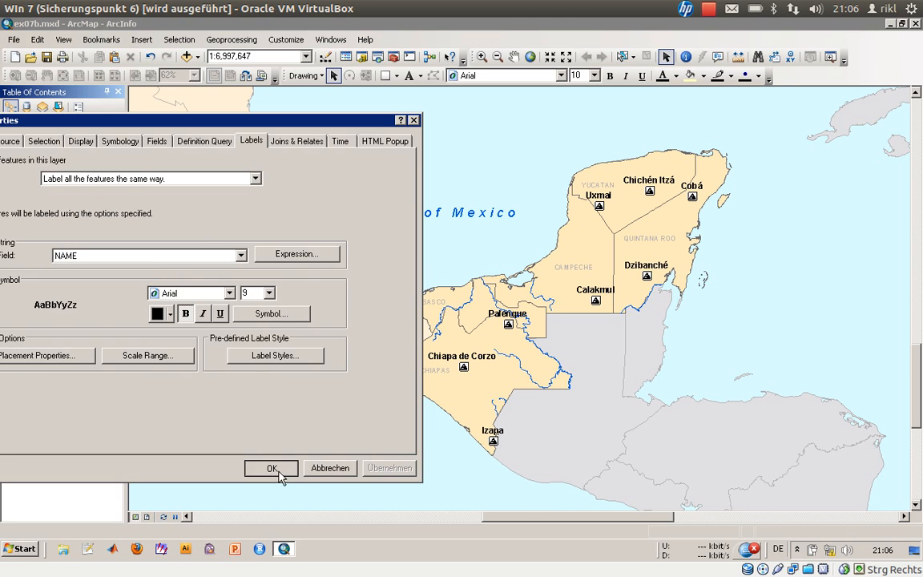
pyautogui.click(271, 468)
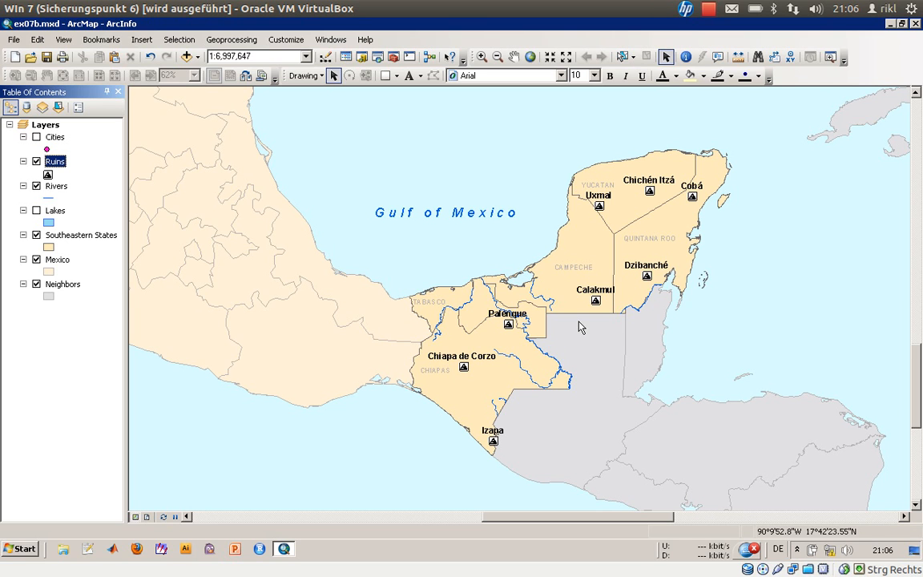
# Step: Toggle the Rivers layer off and back on to refresh the map
pyautogui.click(35, 186)
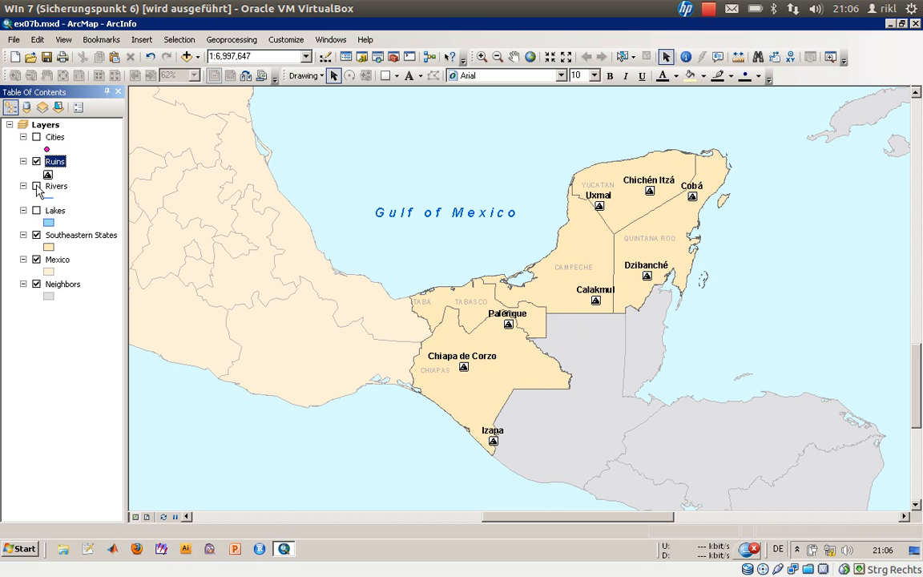
pyautogui.click(36, 186)
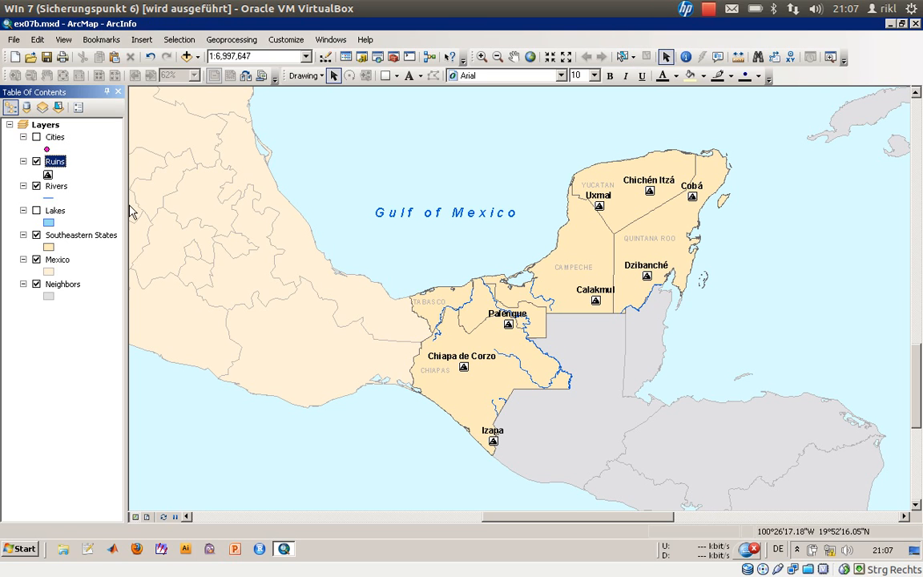
pyautogui.moveTo(498, 320)
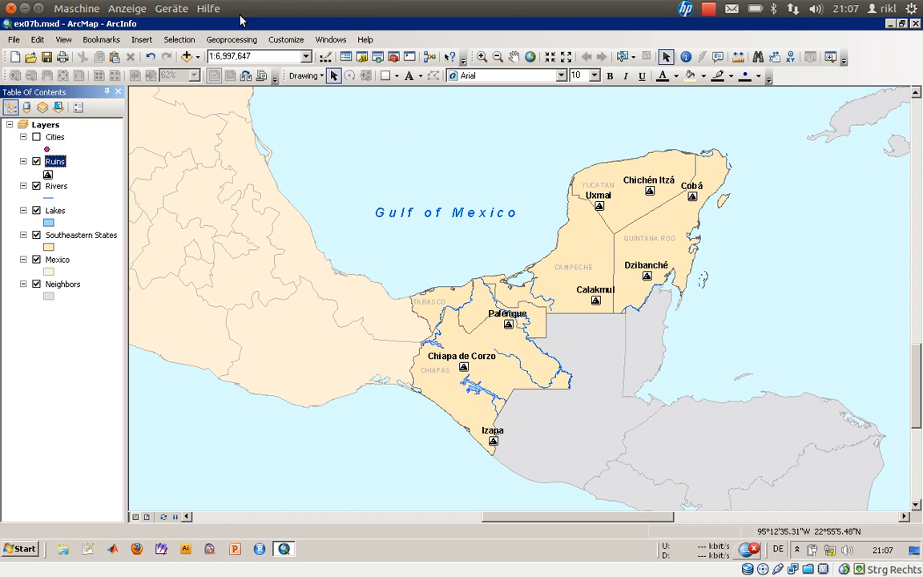
pyautogui.click(285, 38)
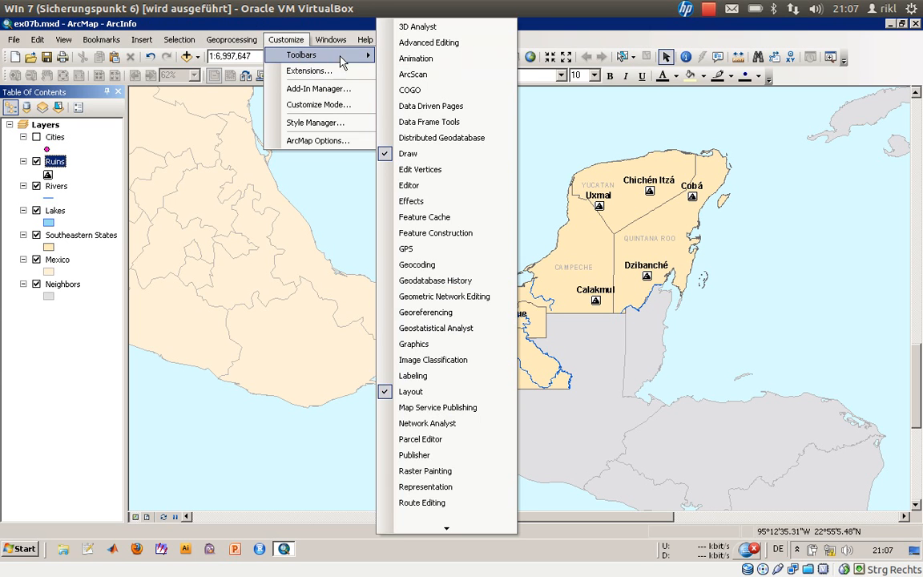
pyautogui.moveTo(446, 296)
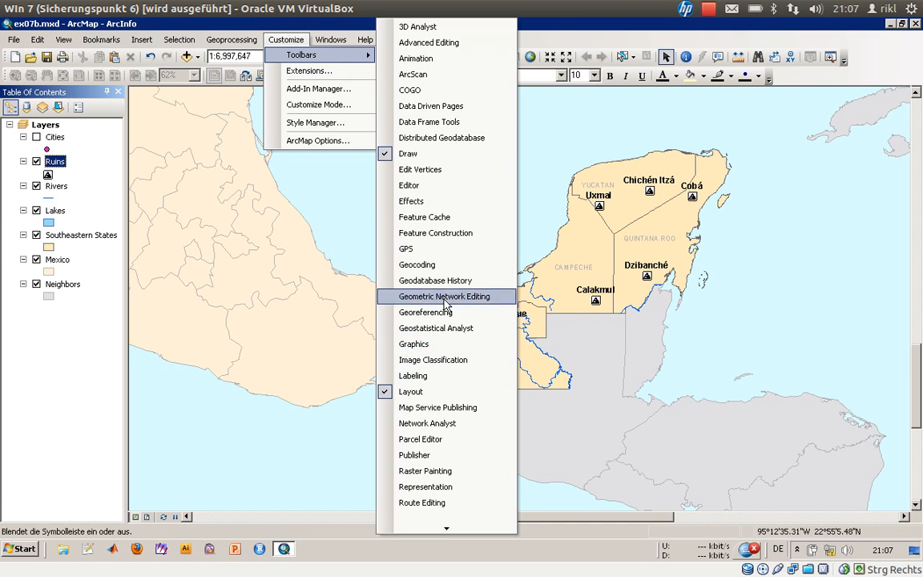
pyautogui.click(414, 375)
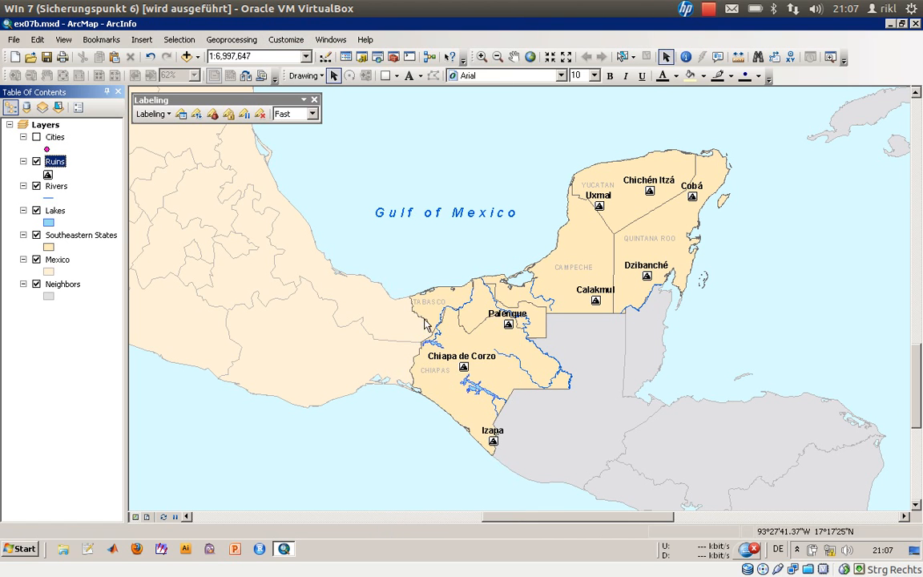
pyautogui.moveTo(195, 113)
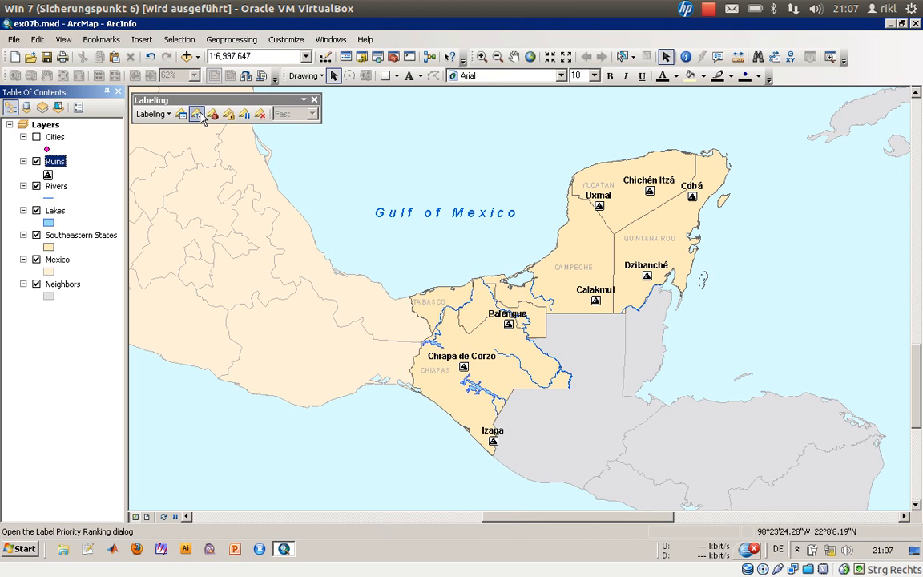
pyautogui.moveTo(195, 114)
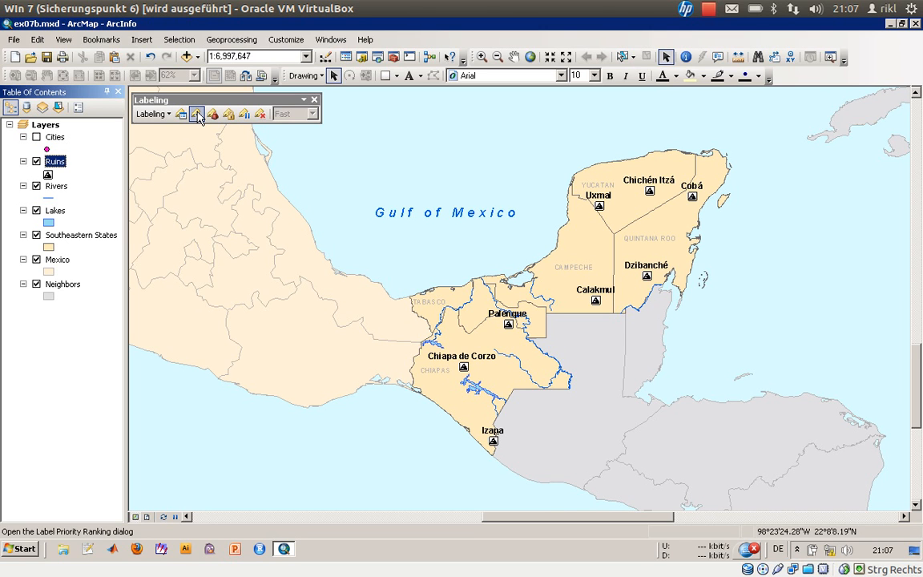
pyautogui.click(197, 113)
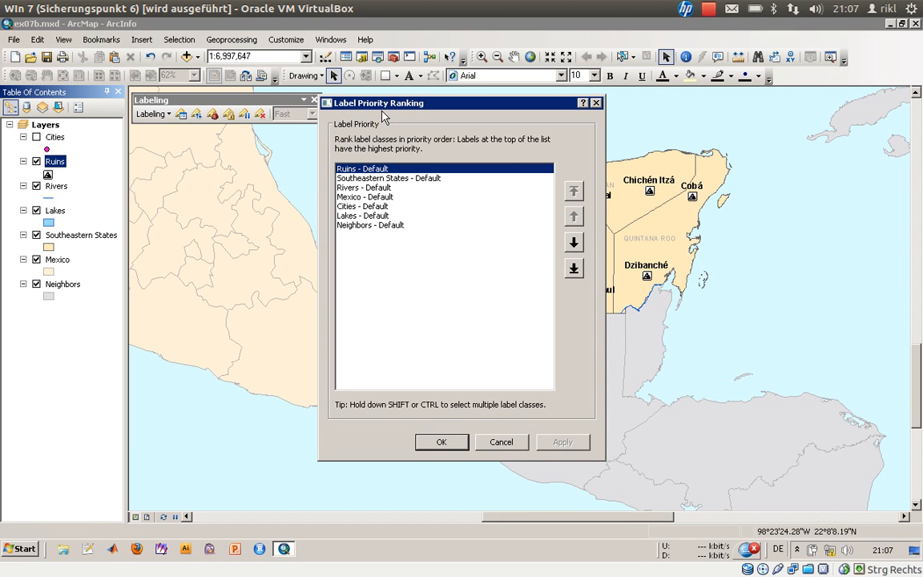
pyautogui.moveTo(371, 176)
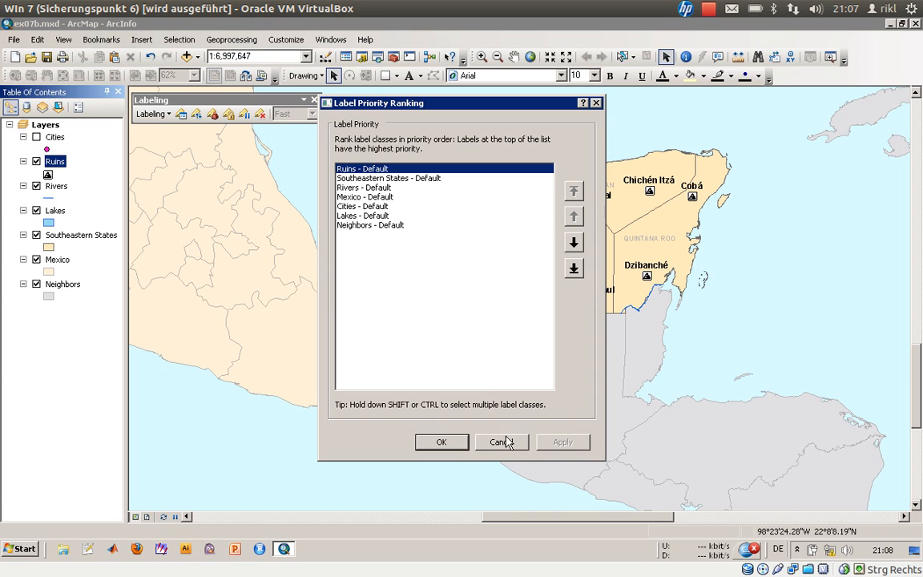
pyautogui.click(362, 187)
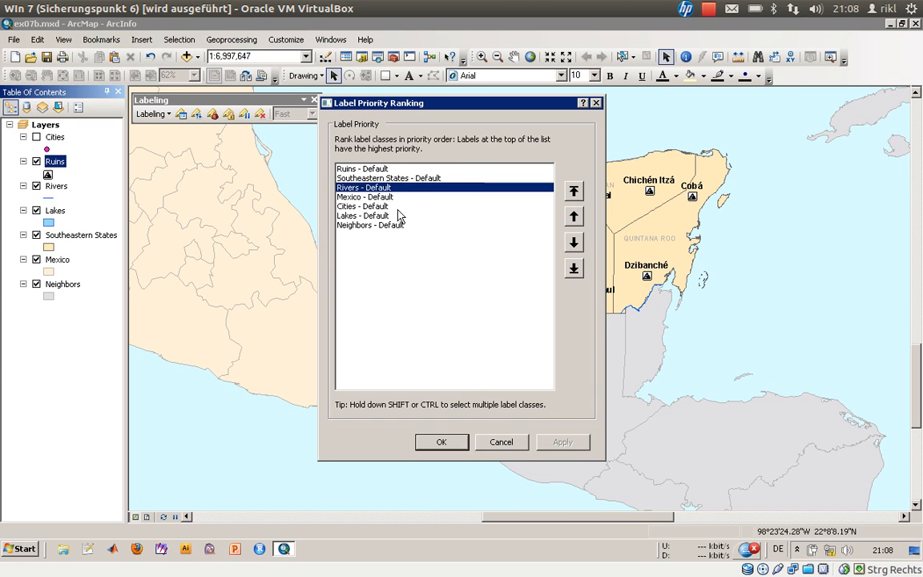
pyautogui.click(441, 442)
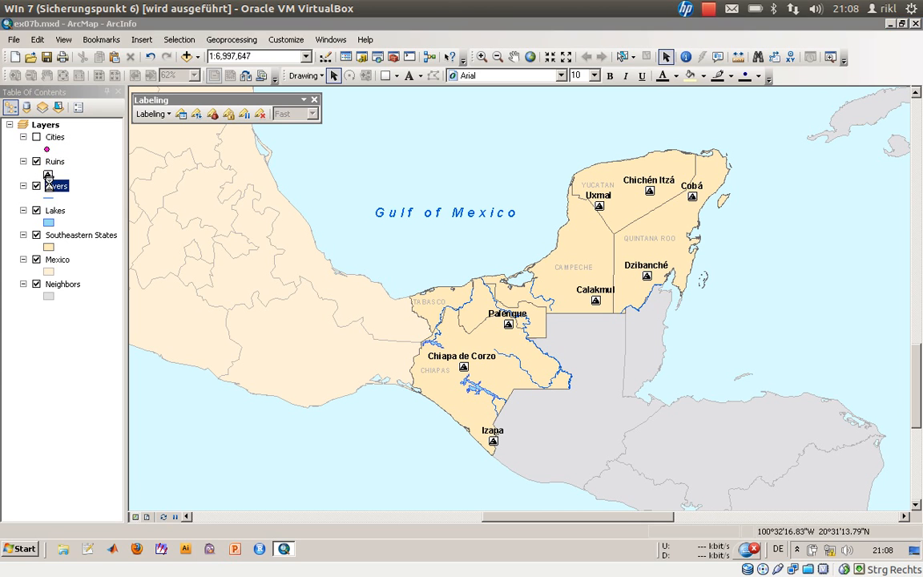
# Step: Set the Rivers label orientation to Parallel, on the line, after trying Curved
pyautogui.doubleClick(56, 186)
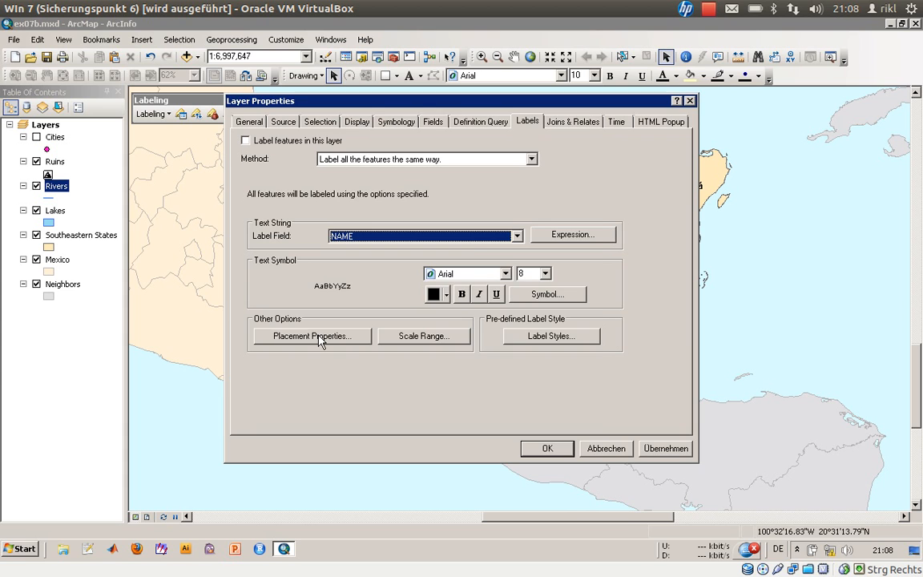
pyautogui.click(311, 336)
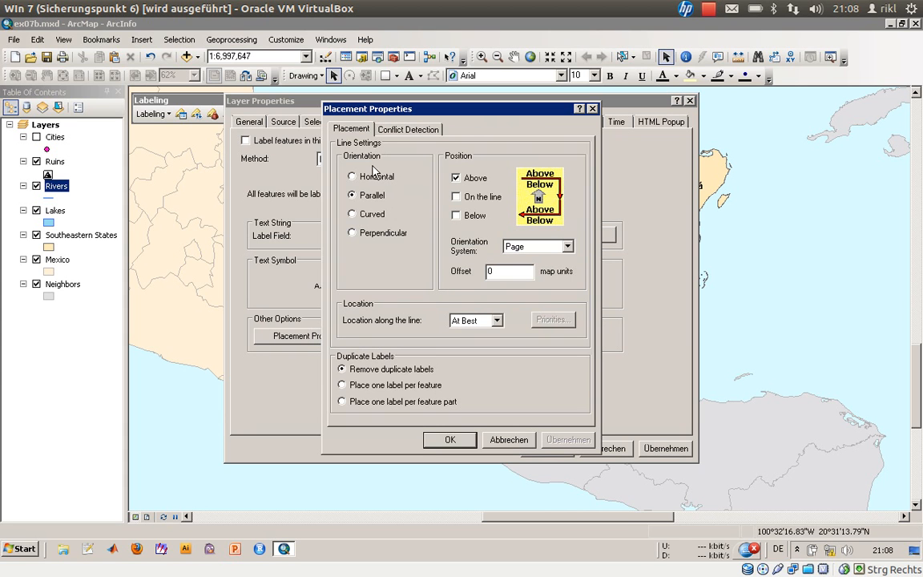
pyautogui.moveTo(392, 112)
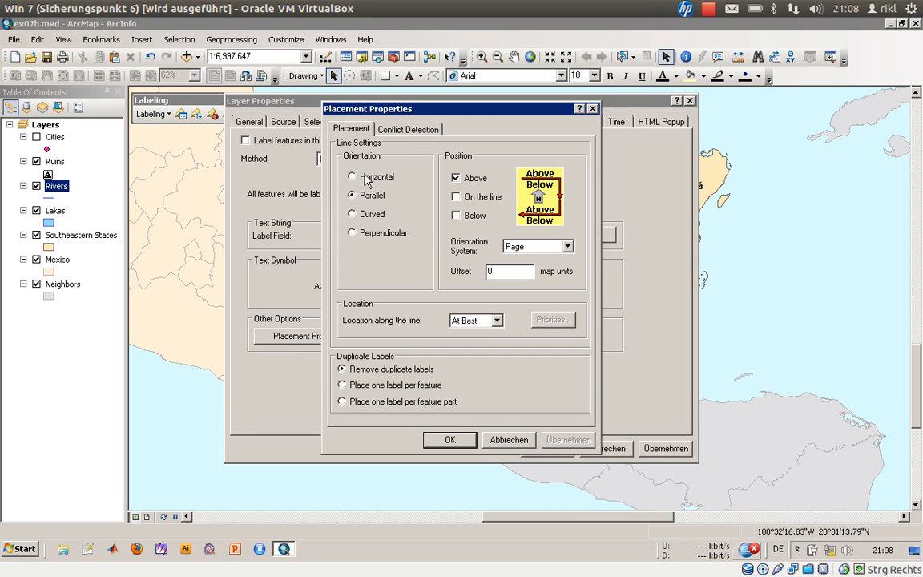
pyautogui.moveTo(355, 183)
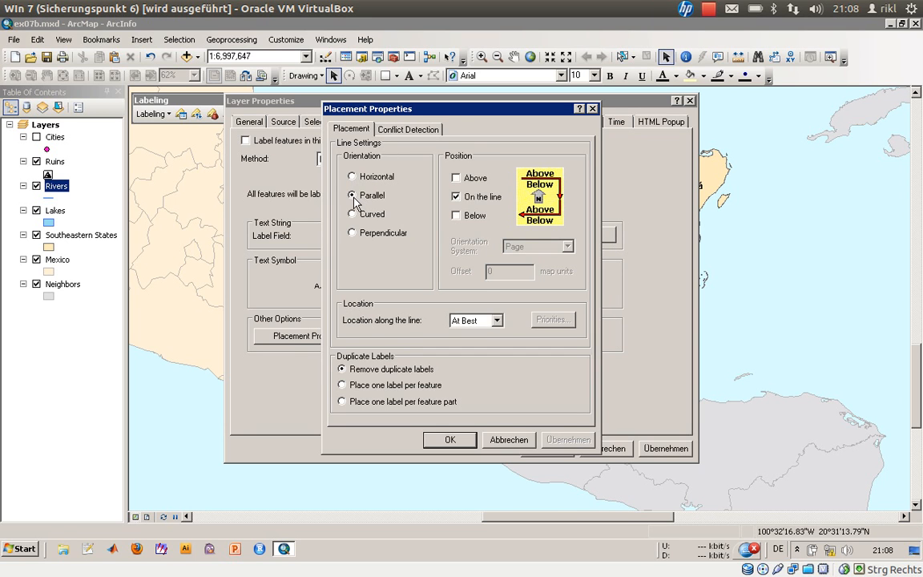
pyautogui.click(352, 214)
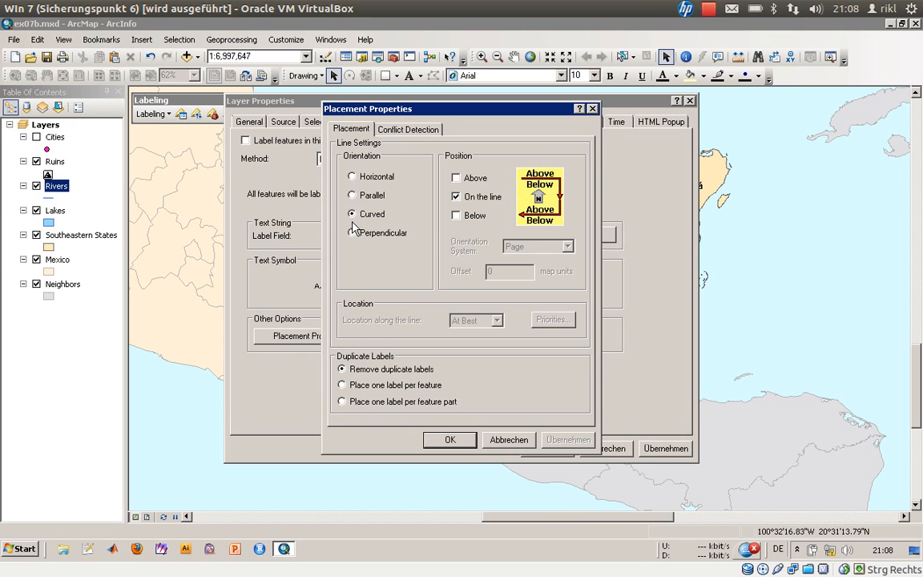
pyautogui.click(352, 195)
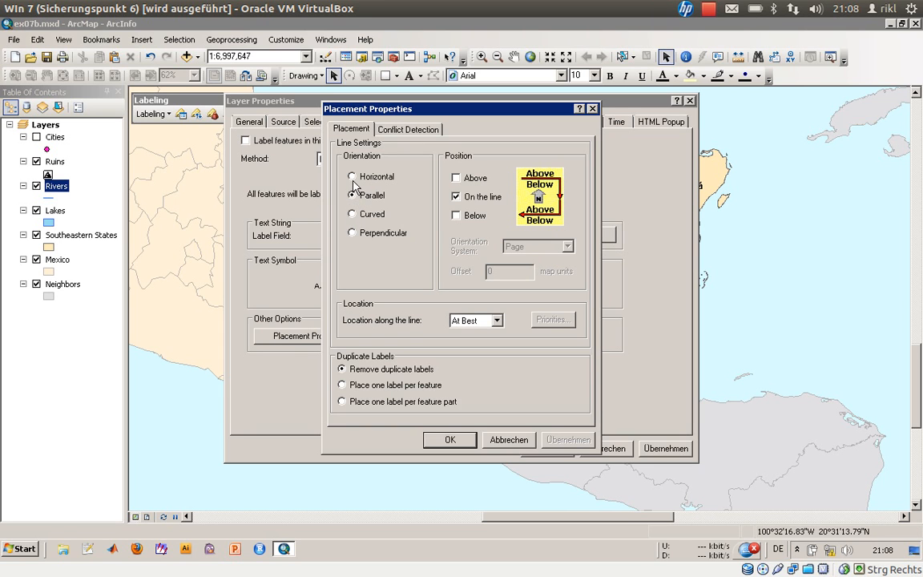
pyautogui.click(352, 176)
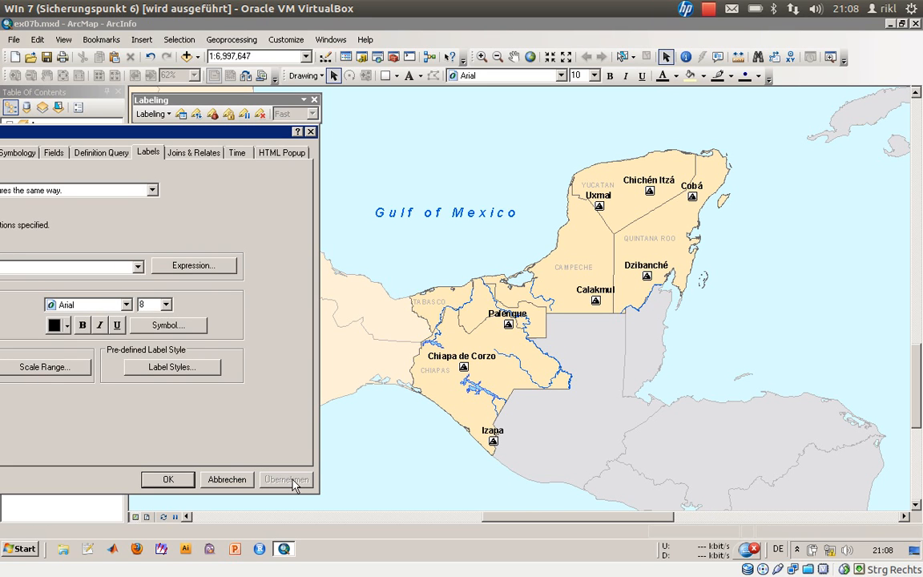
pyautogui.moveTo(181, 134)
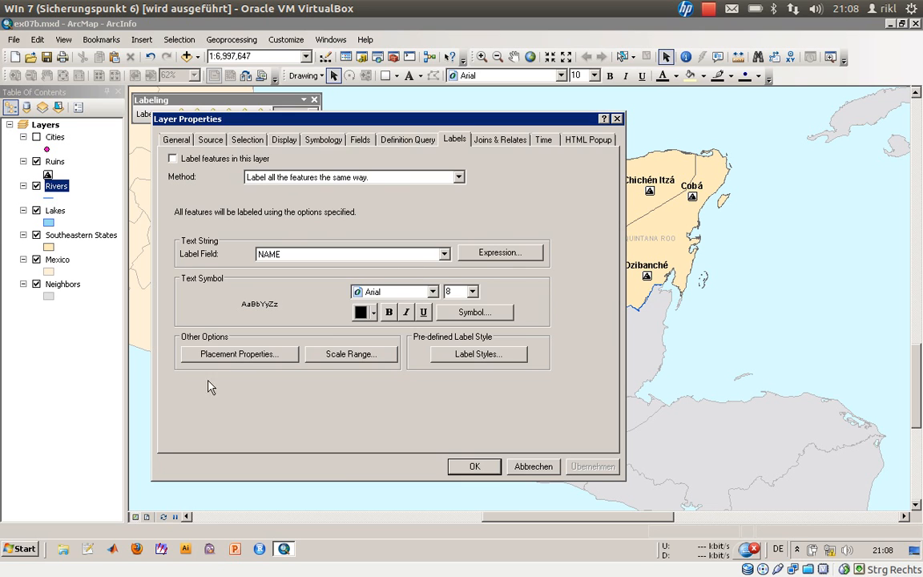
# Step: Review the placement settings, enable 'Label features in this layer' for Rivers and apply
pyautogui.click(237, 354)
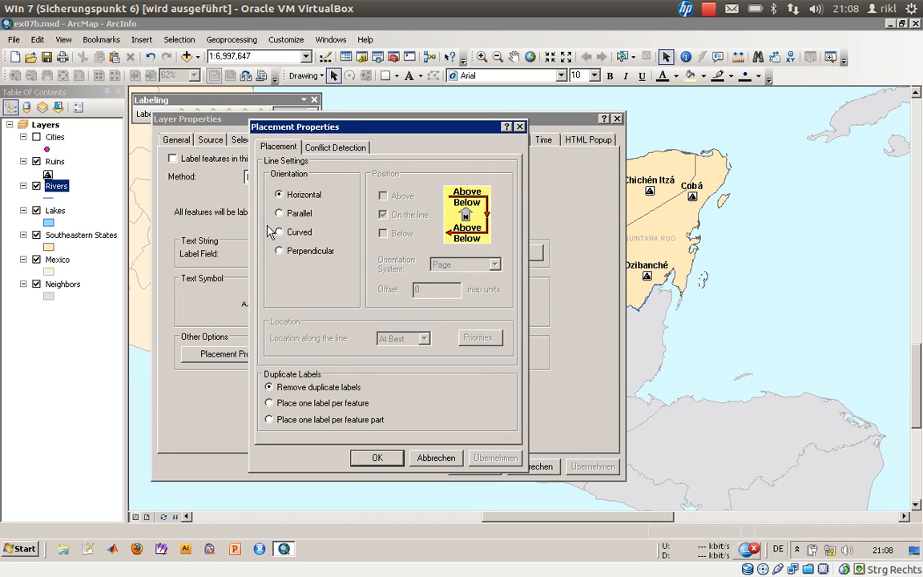
pyautogui.click(376, 458)
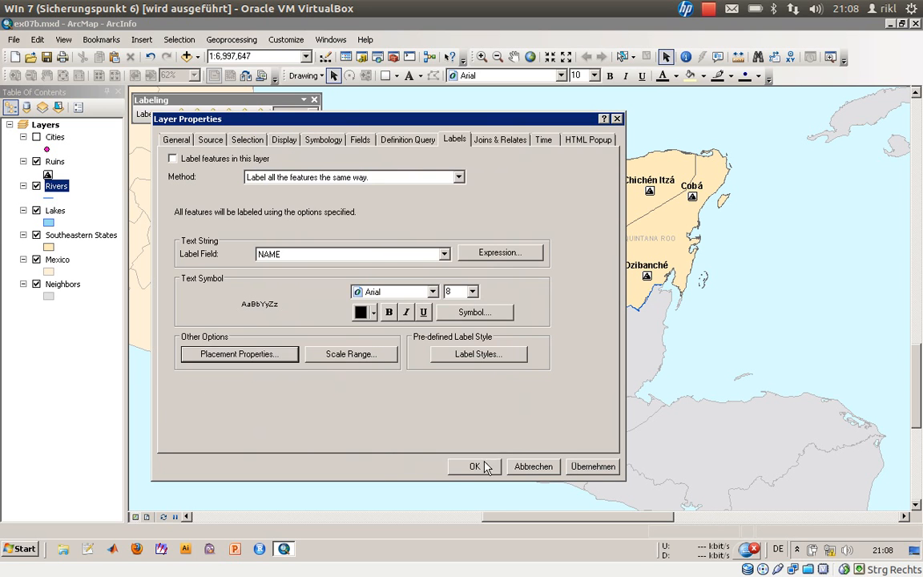
pyautogui.click(474, 466)
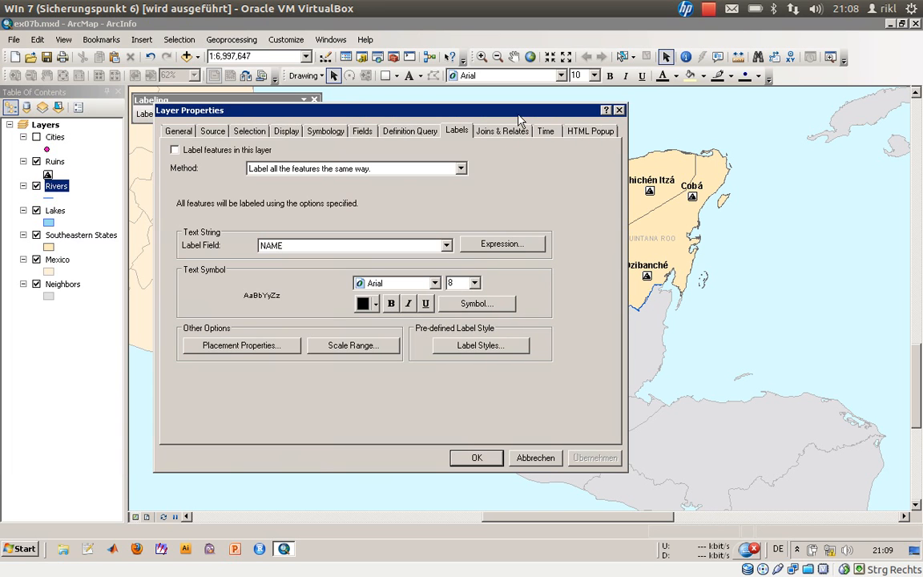
pyautogui.moveTo(414, 197)
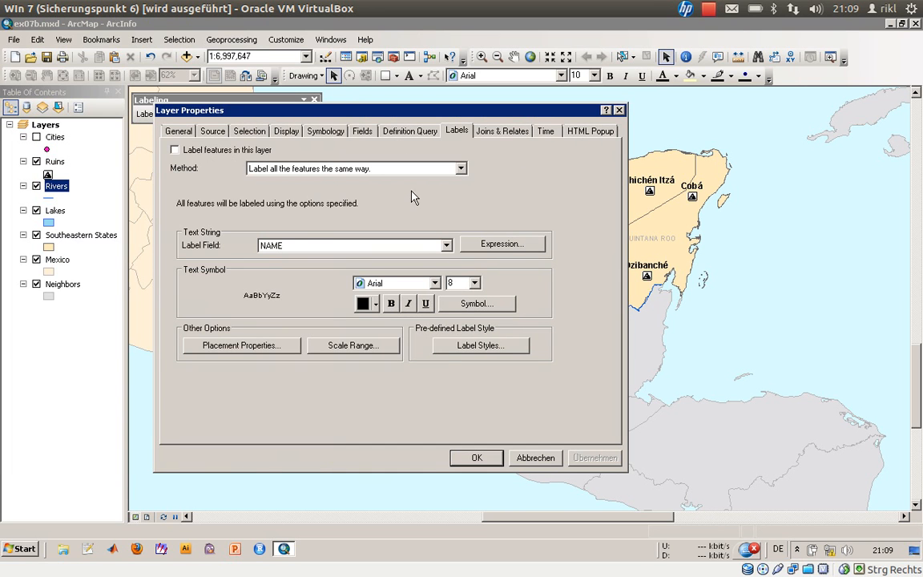
pyautogui.click(240, 344)
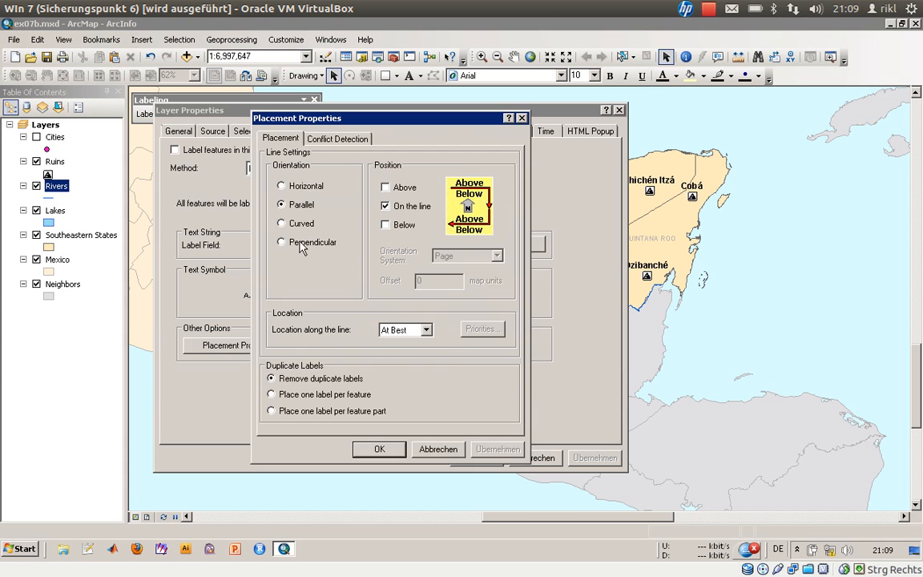
pyautogui.click(378, 449)
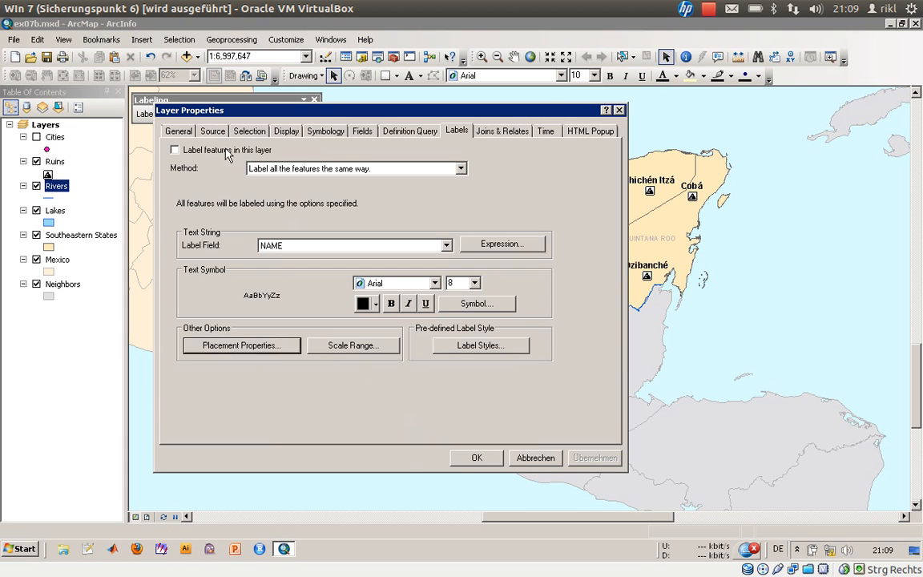
pyautogui.click(174, 151)
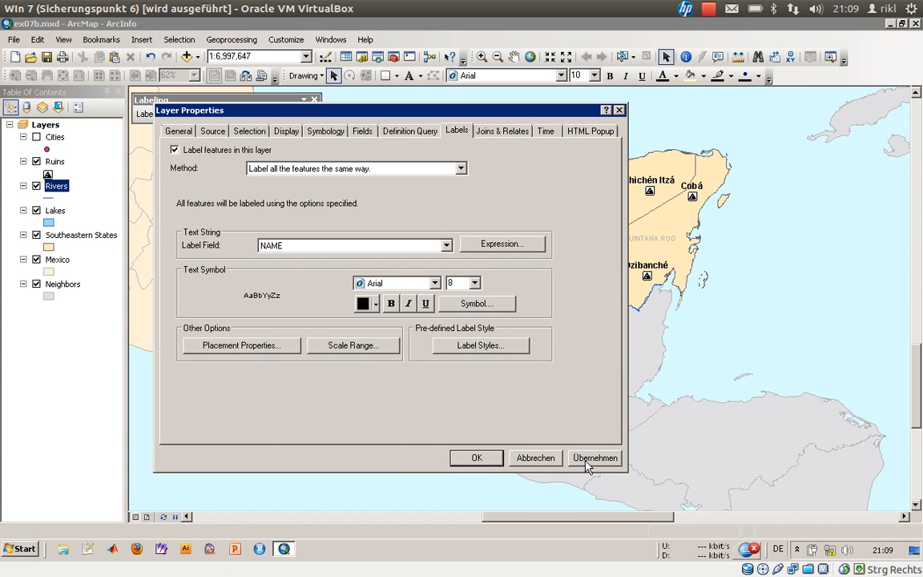
pyautogui.click(594, 458)
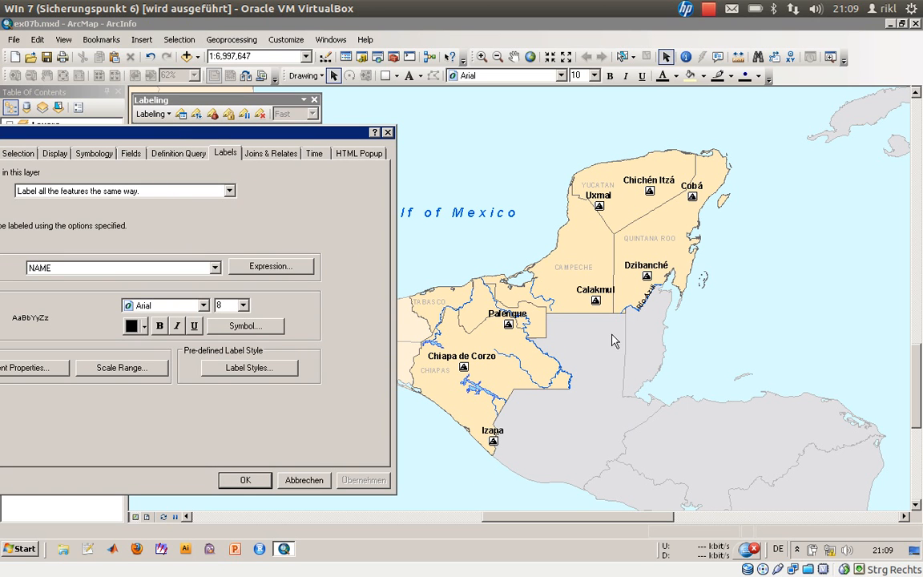
pyautogui.moveTo(455, 237)
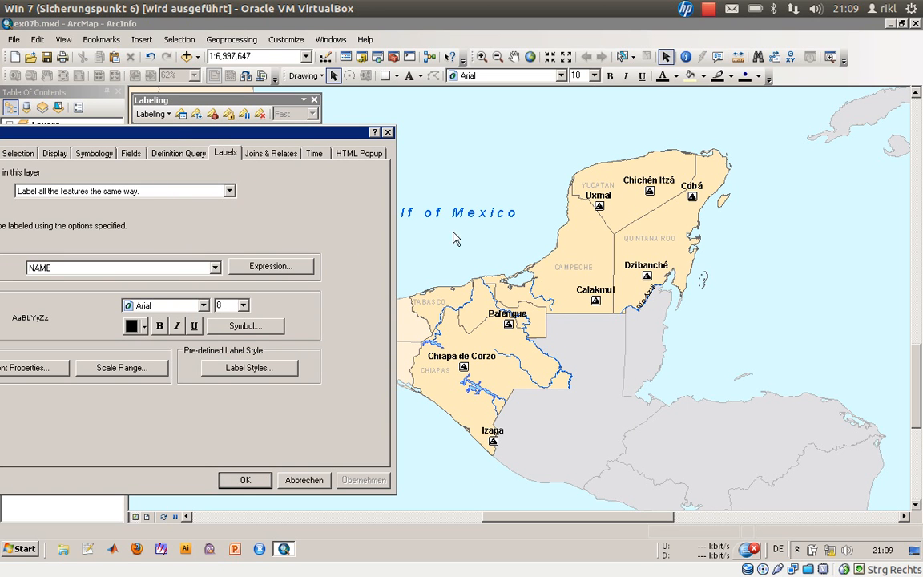
pyautogui.moveTo(648, 303)
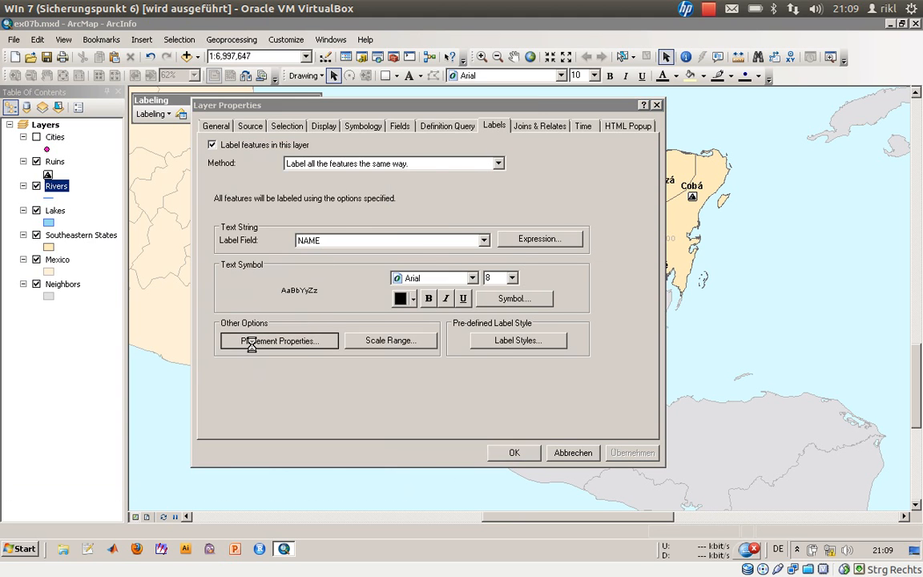
# Step: Switch the river labels to Curved placement along the lines and accept the Rivers settings
pyautogui.click(279, 339)
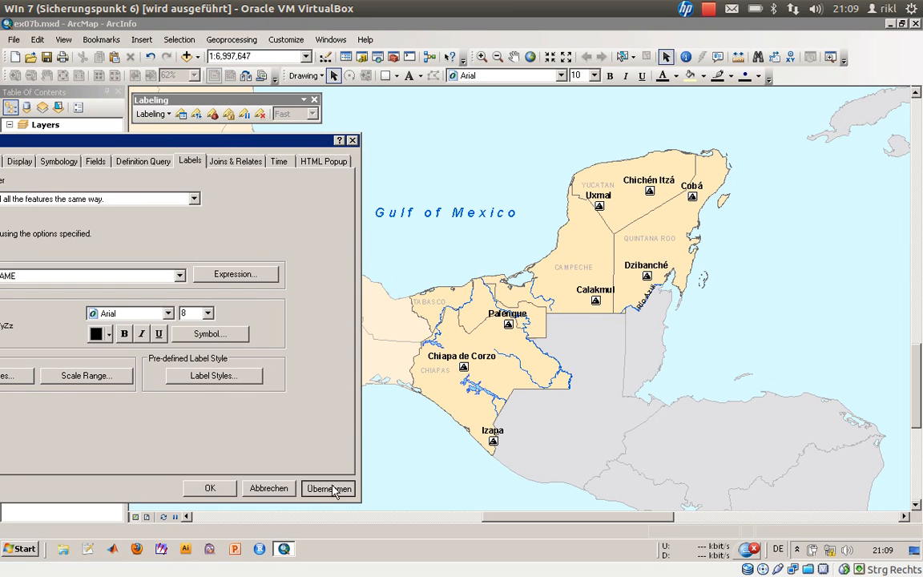
pyautogui.click(327, 487)
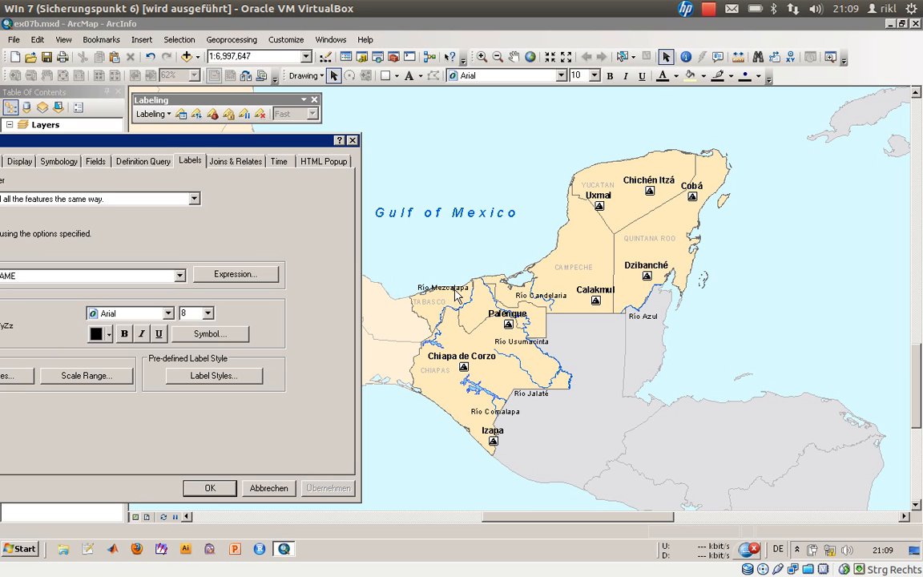
pyautogui.moveTo(249, 142)
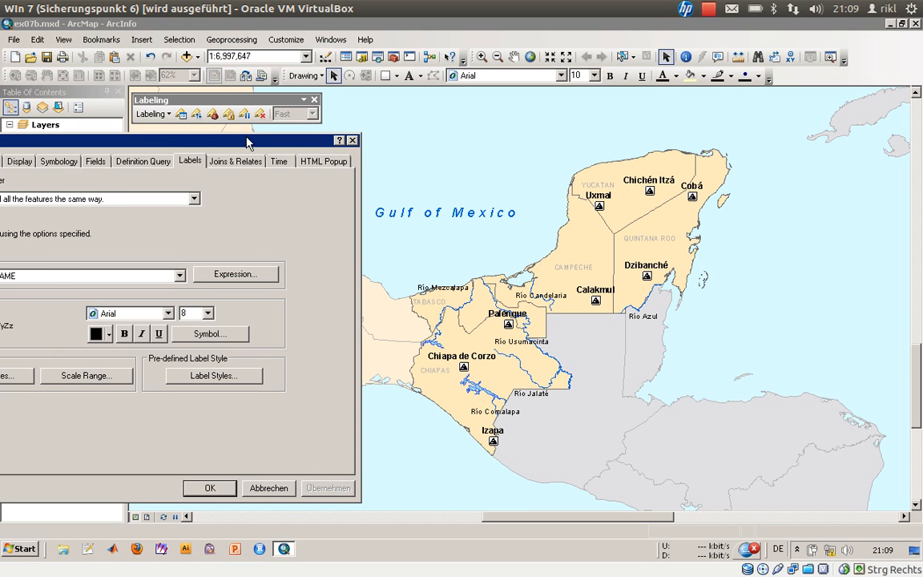
pyautogui.click(285, 331)
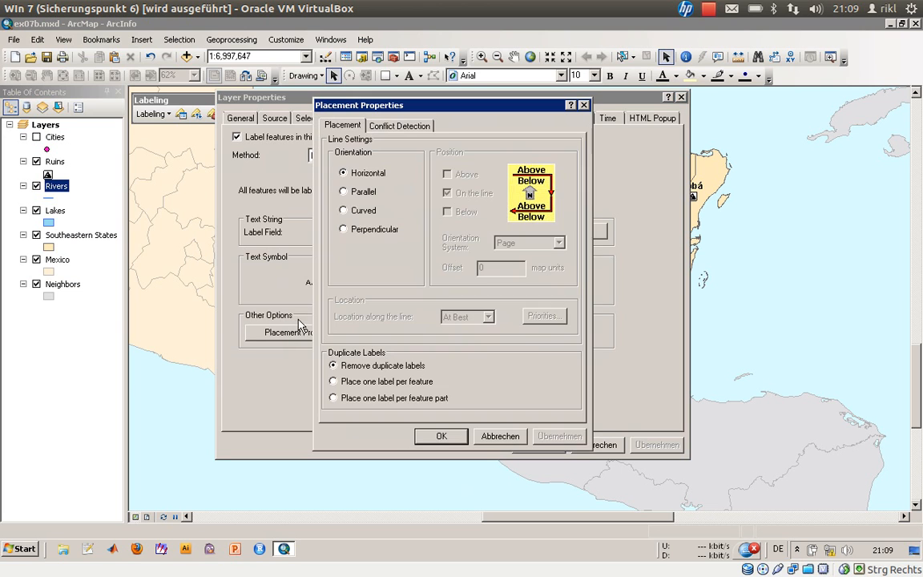
pyautogui.click(343, 210)
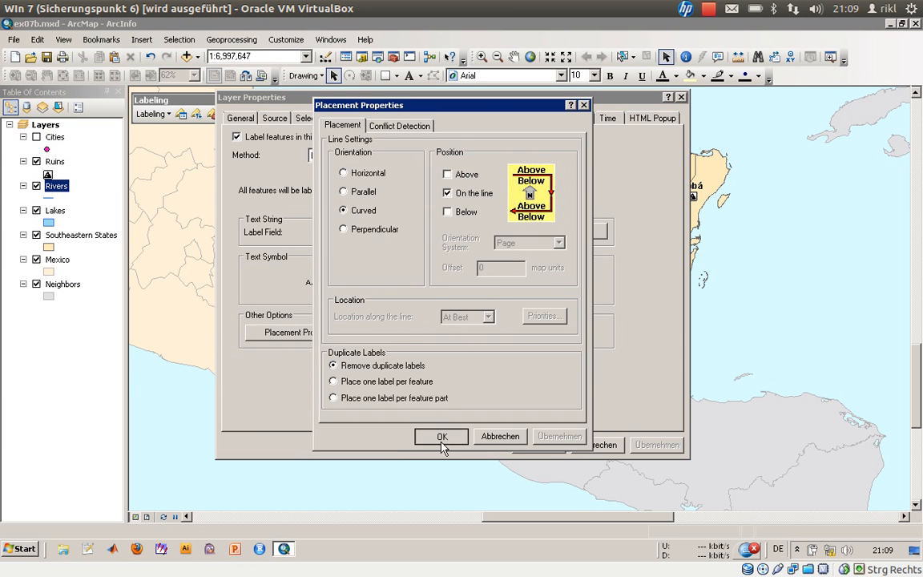
pyautogui.click(442, 436)
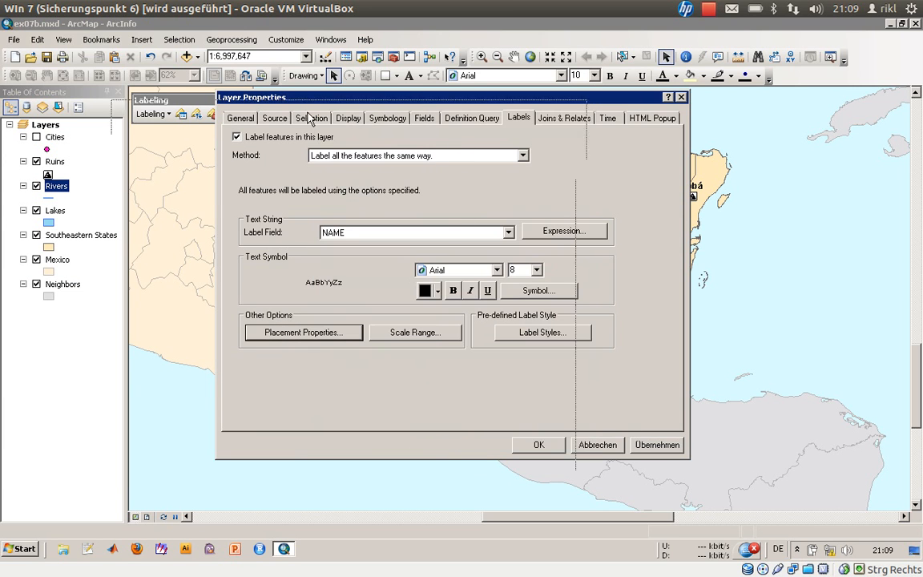
pyautogui.click(656, 445)
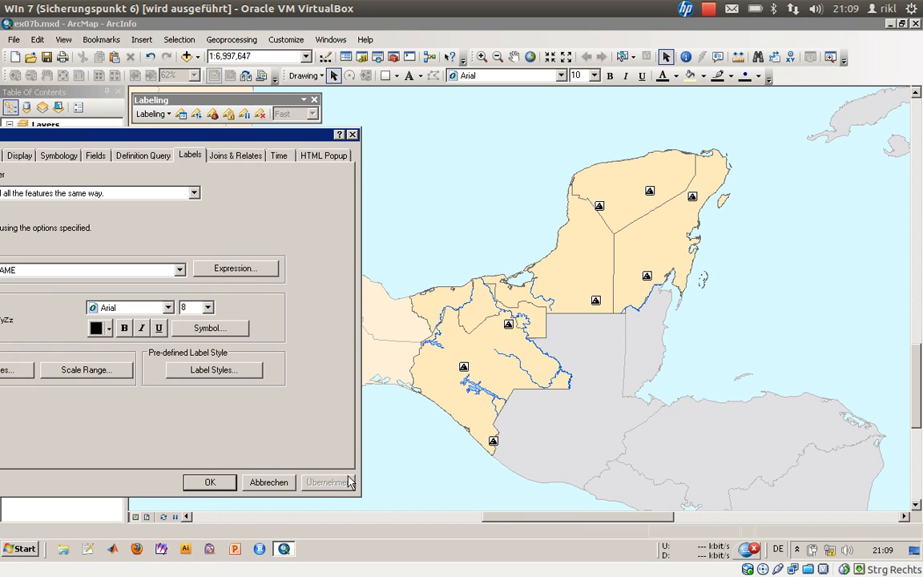
pyautogui.moveTo(234, 484)
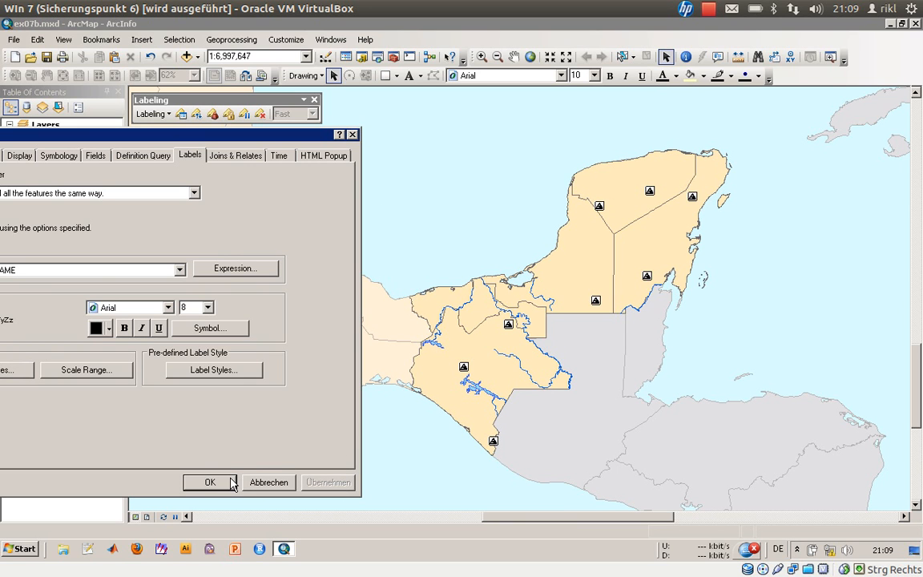
pyautogui.click(208, 480)
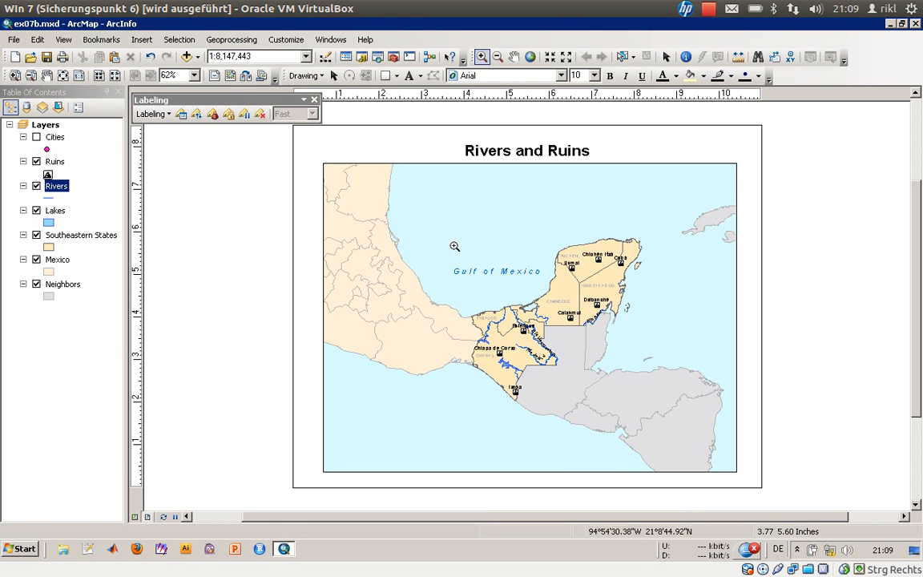
# Step: Zoom in on the Yucatán peninsula and then closer on the Chiapas rivers
pyautogui.moveTo(455, 246); pyautogui.dragTo(657, 411)
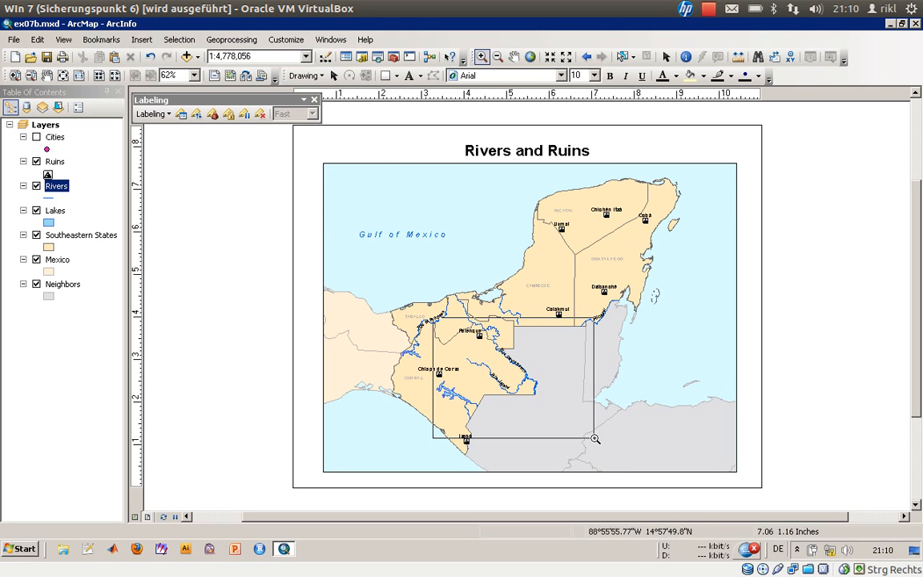
pyautogui.moveTo(435, 331); pyautogui.dragTo(596, 436)
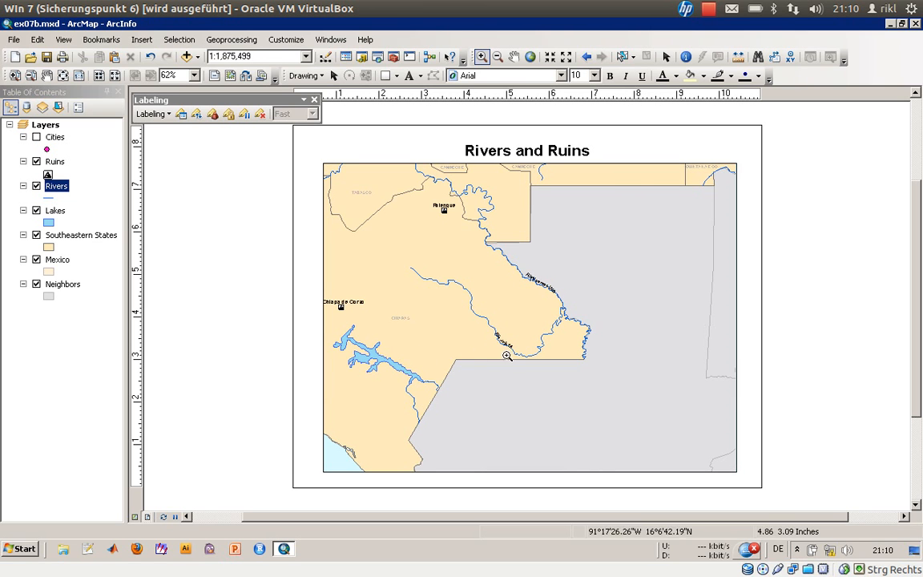
pyautogui.moveTo(482, 328)
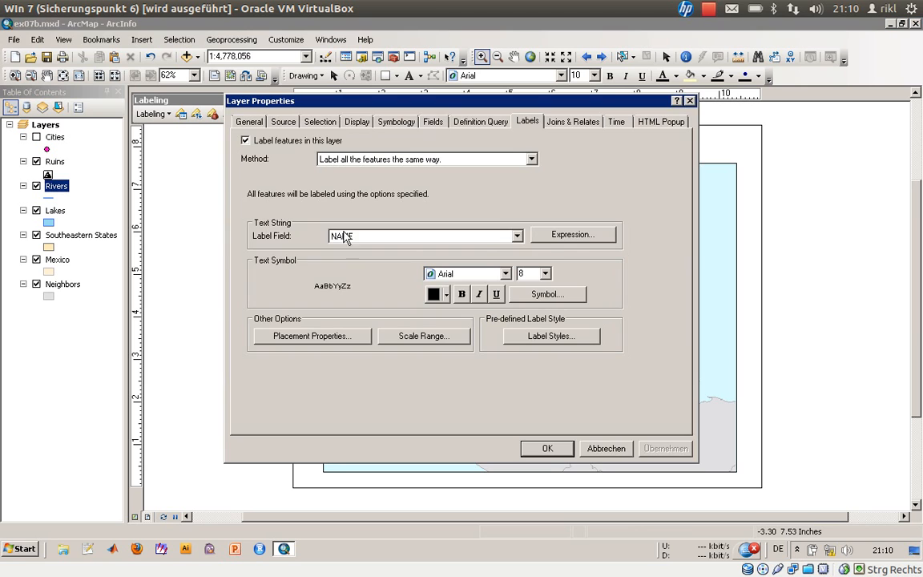
# Step: Keep NAME as the river label field and set the label text colour to blue
pyautogui.click(461, 294)
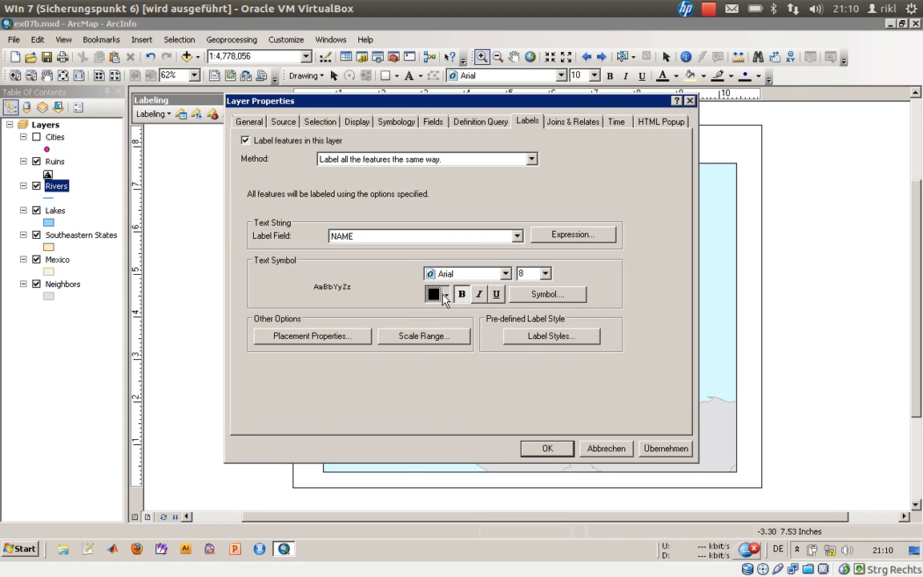
pyautogui.click(445, 295)
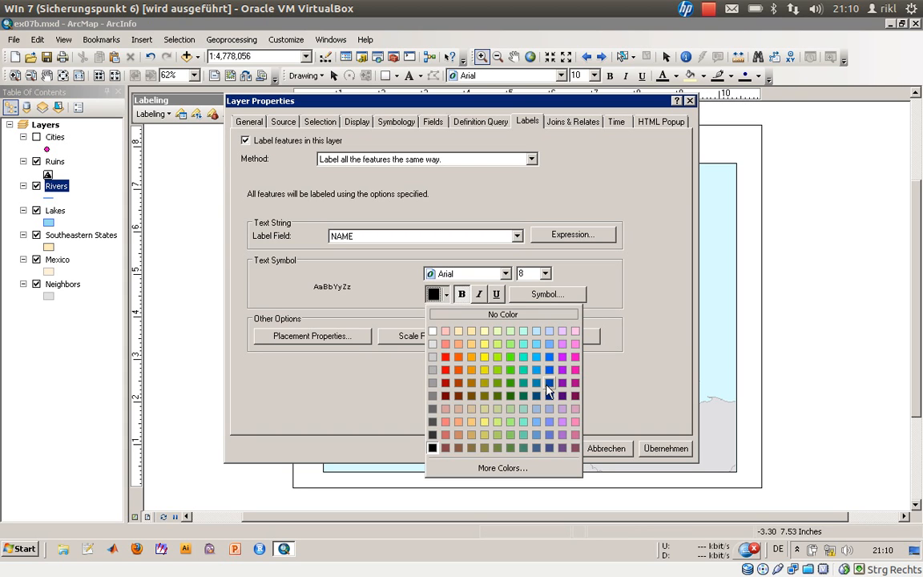
pyautogui.click(548, 390)
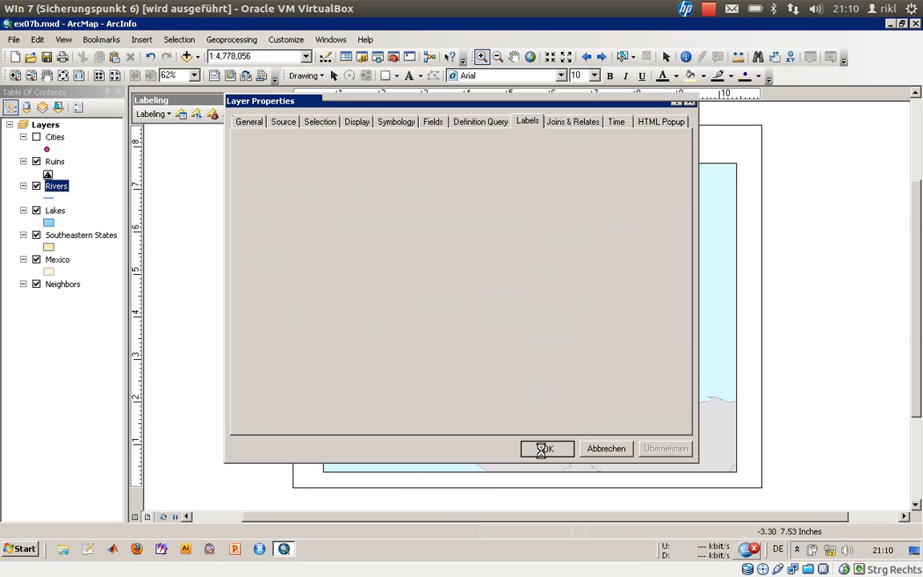
pyautogui.click(544, 449)
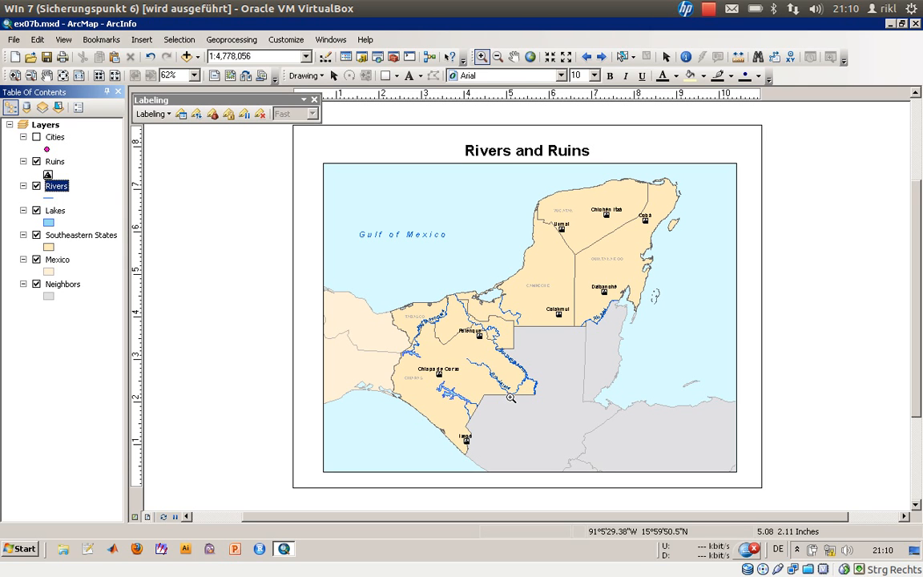
pyautogui.moveTo(116, 219)
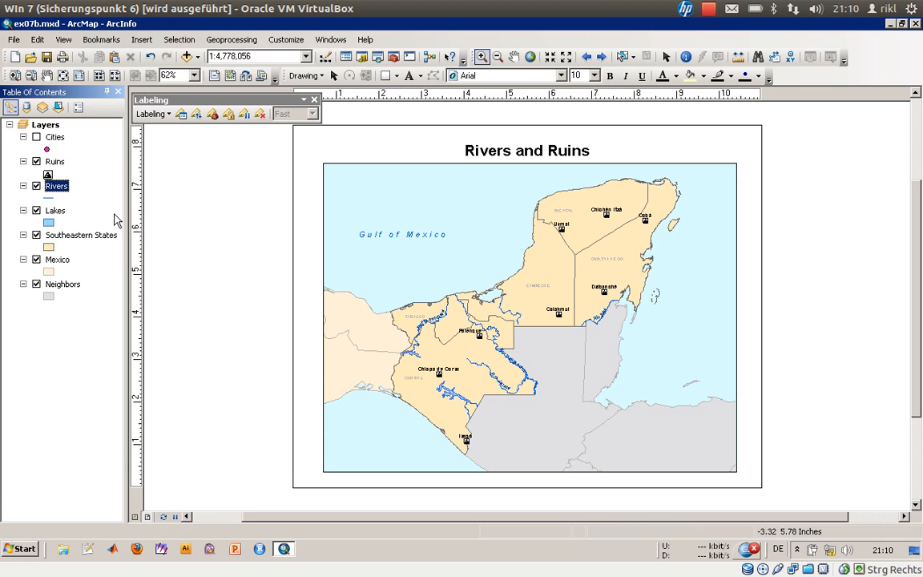
# Step: Move the Rivers label class to the top of the Label Priority Ranking
pyautogui.click(195, 113)
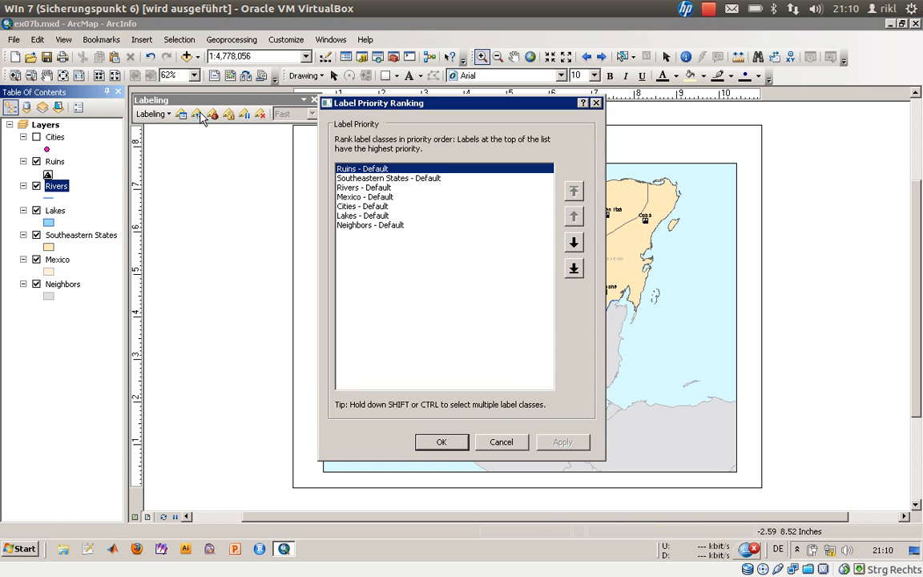
pyautogui.moveTo(381, 221)
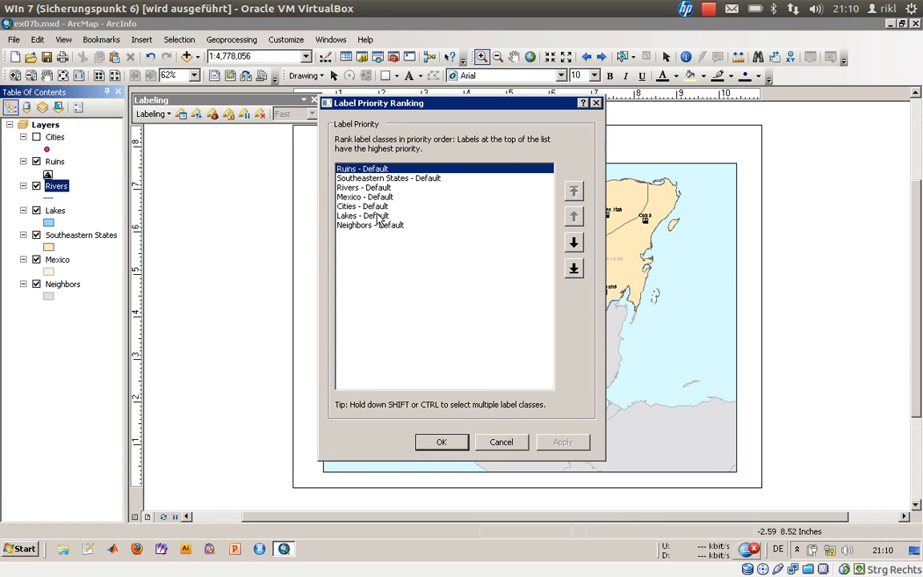
pyautogui.click(573, 191)
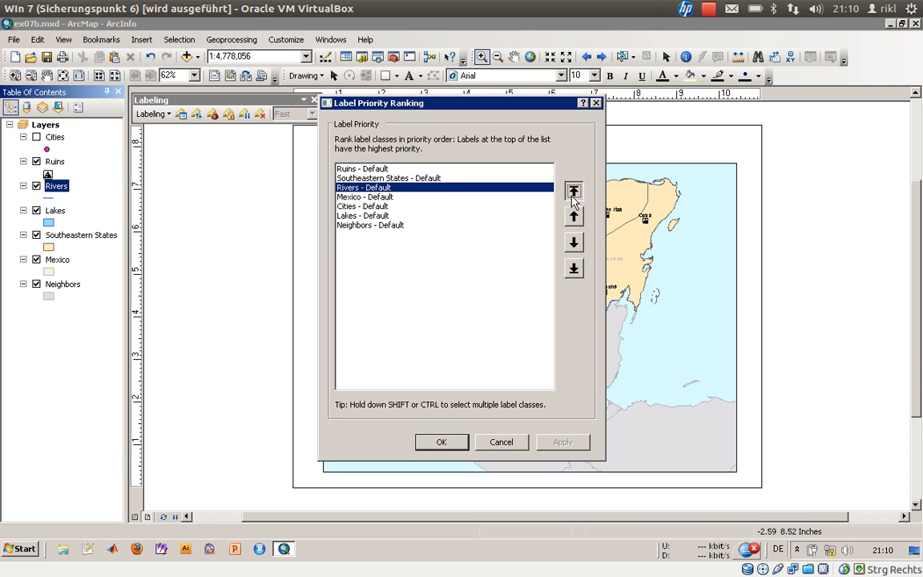
pyautogui.click(574, 190)
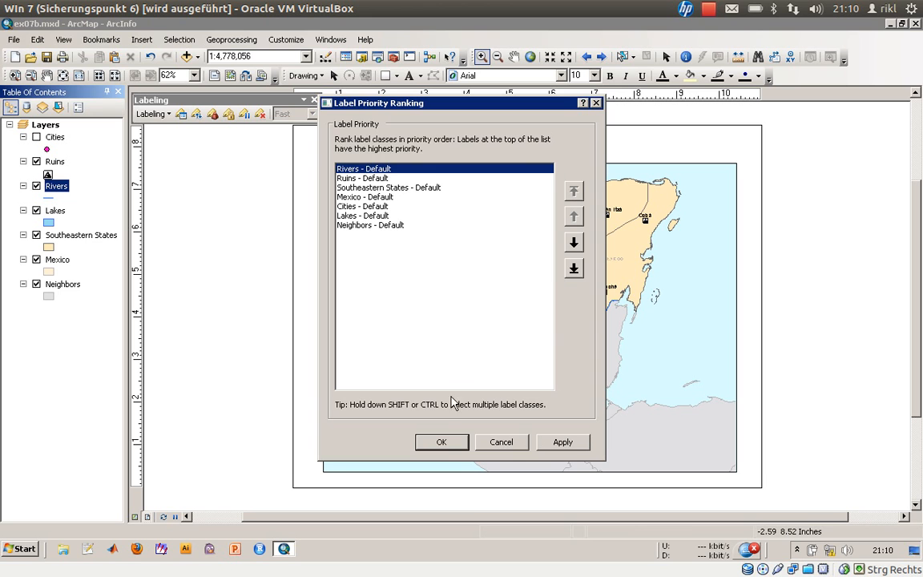
pyautogui.click(441, 442)
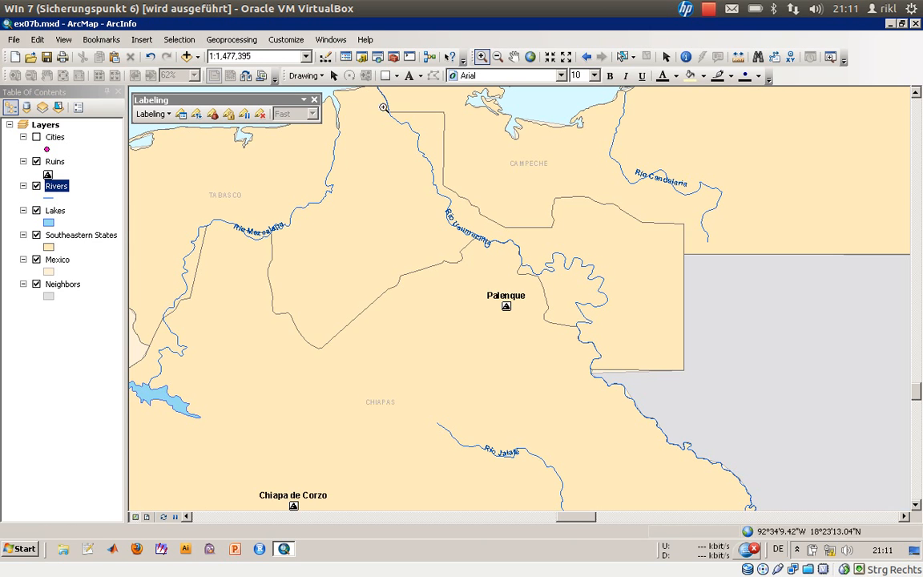
# Step: Reopen the ranking and confirm Rivers holds the top label priority
pyautogui.click(586, 56)
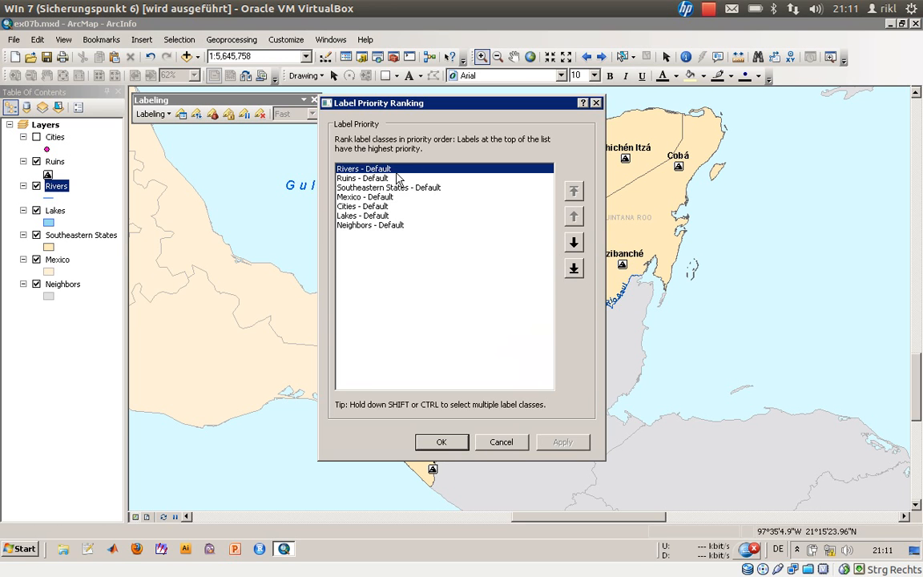
pyautogui.moveTo(394, 146)
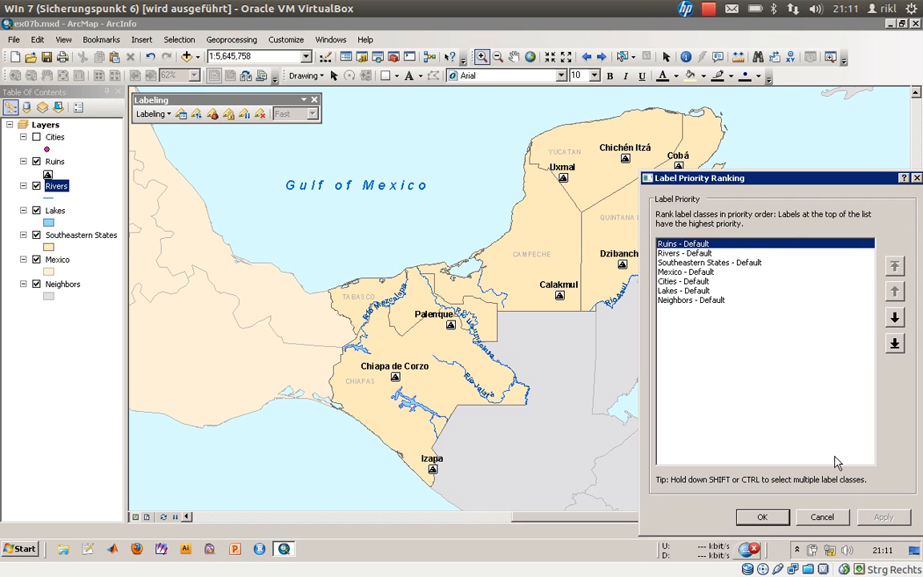
pyautogui.click(684, 253)
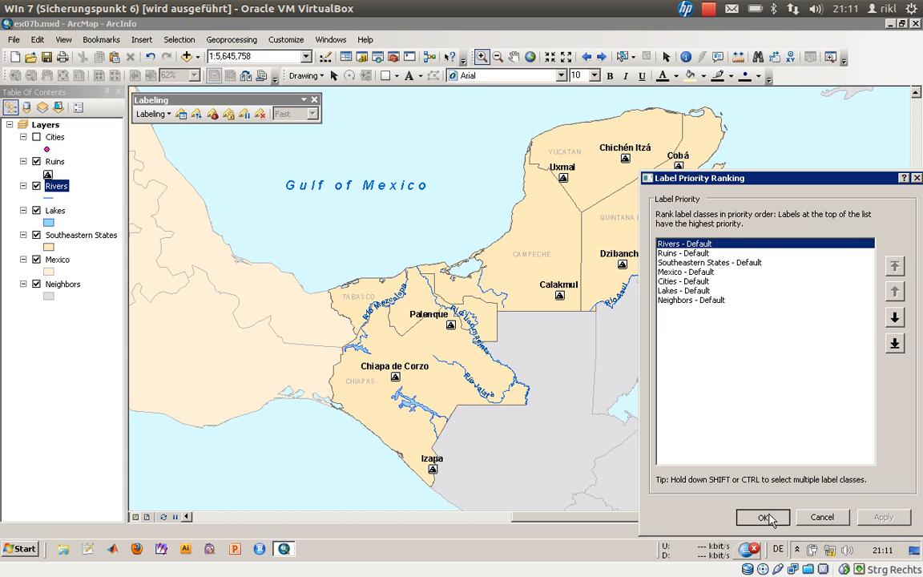
pyautogui.click(762, 516)
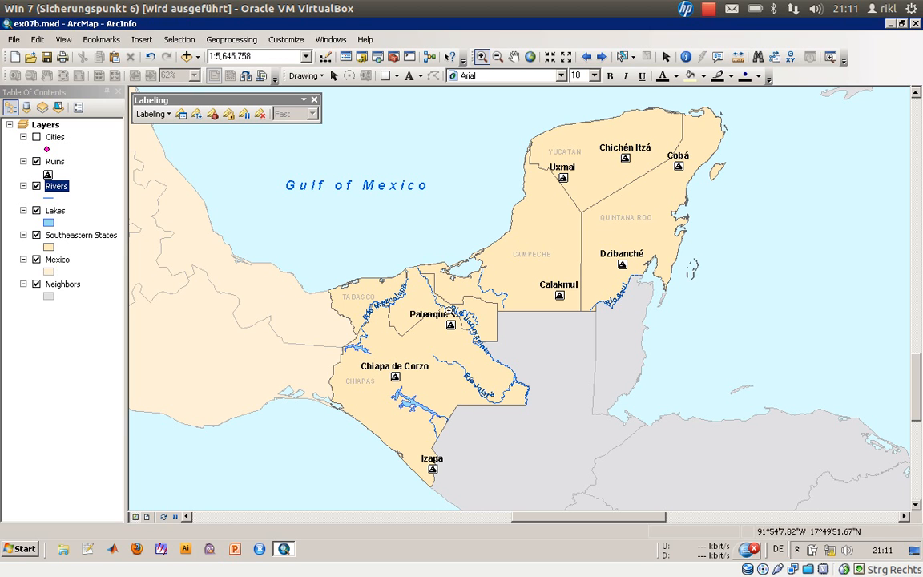
pyautogui.moveTo(538, 330)
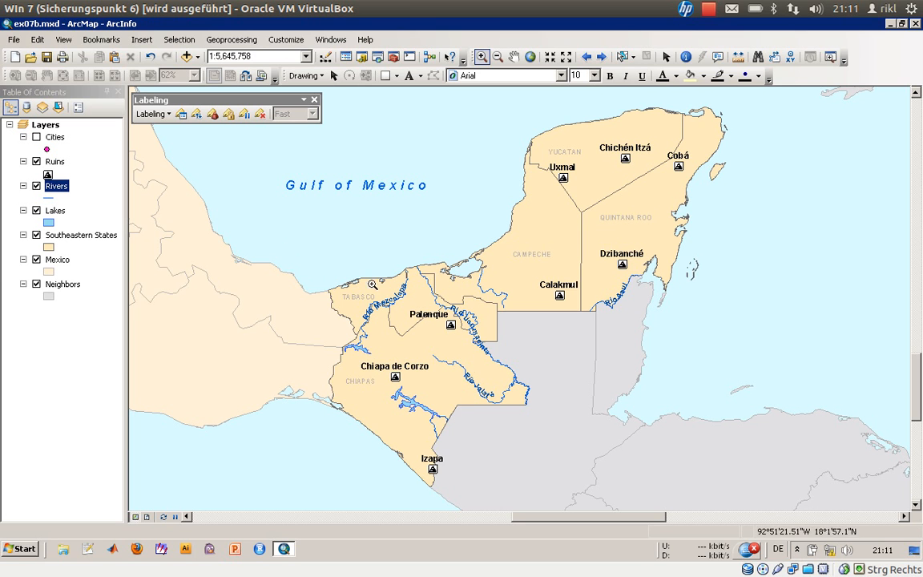
# Step: Set the Rivers label scale range to hide labels when zoomed out beyond 1:1,000,000
pyautogui.doubleClick(56, 186)
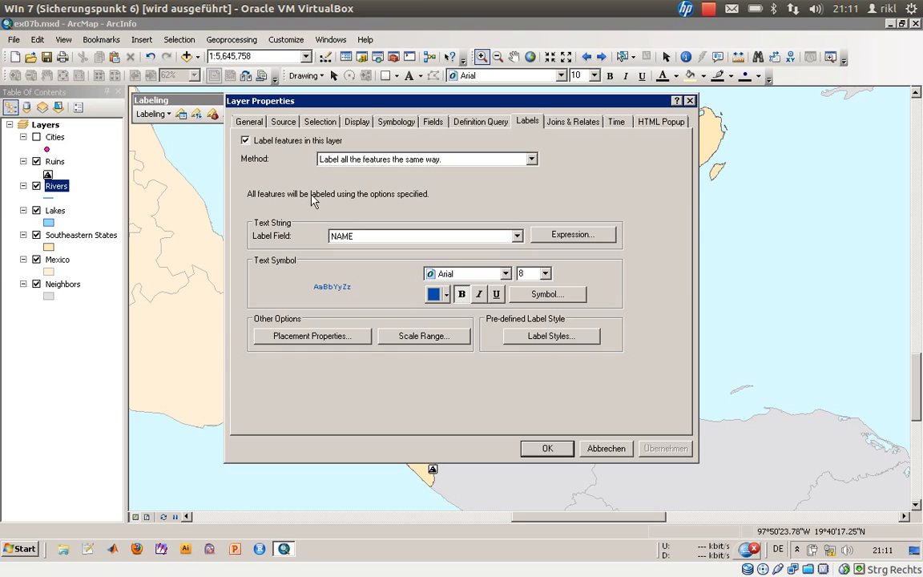
pyautogui.click(423, 337)
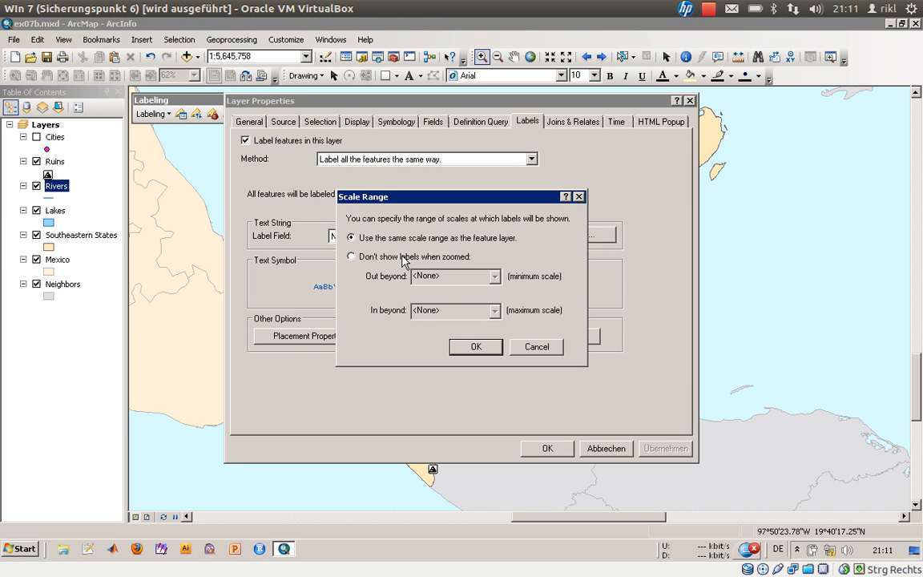
pyautogui.click(349, 256)
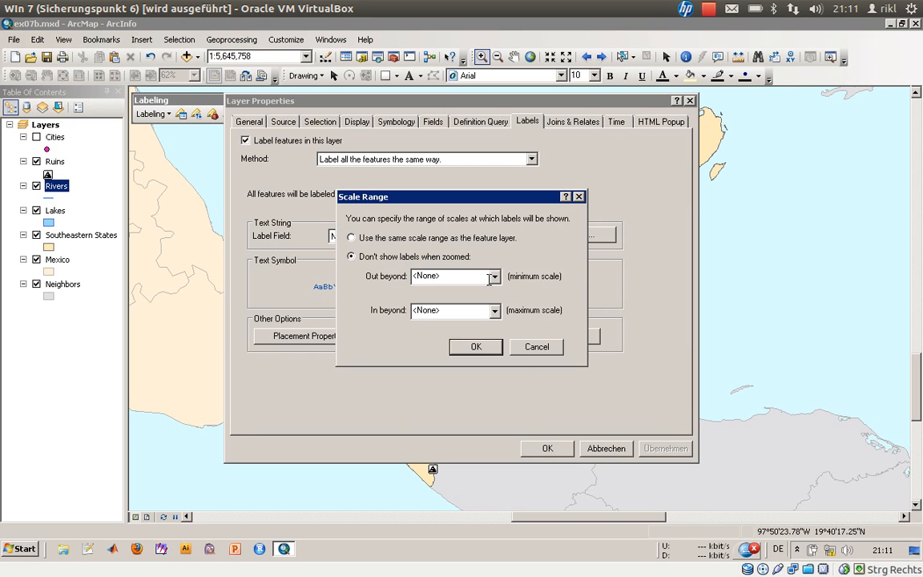
pyautogui.click(494, 276)
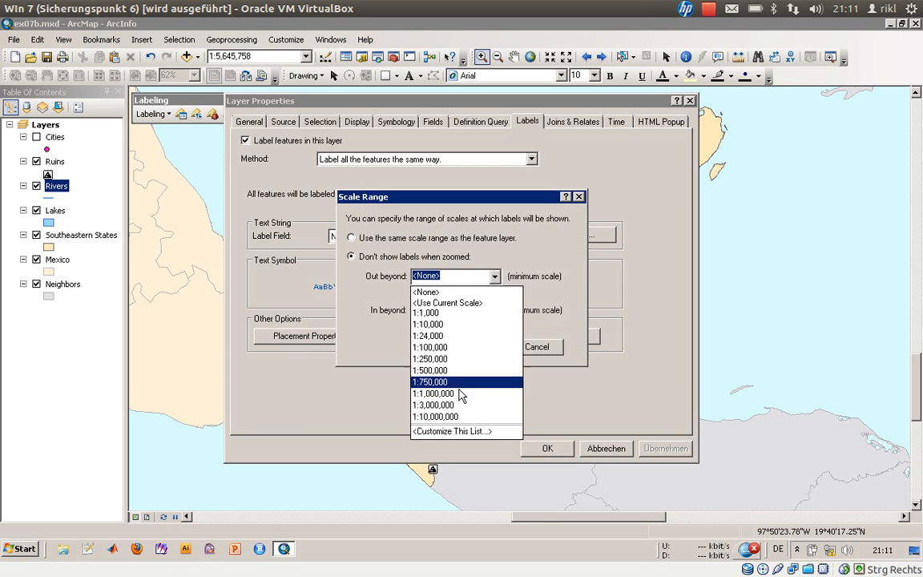
pyautogui.click(432, 394)
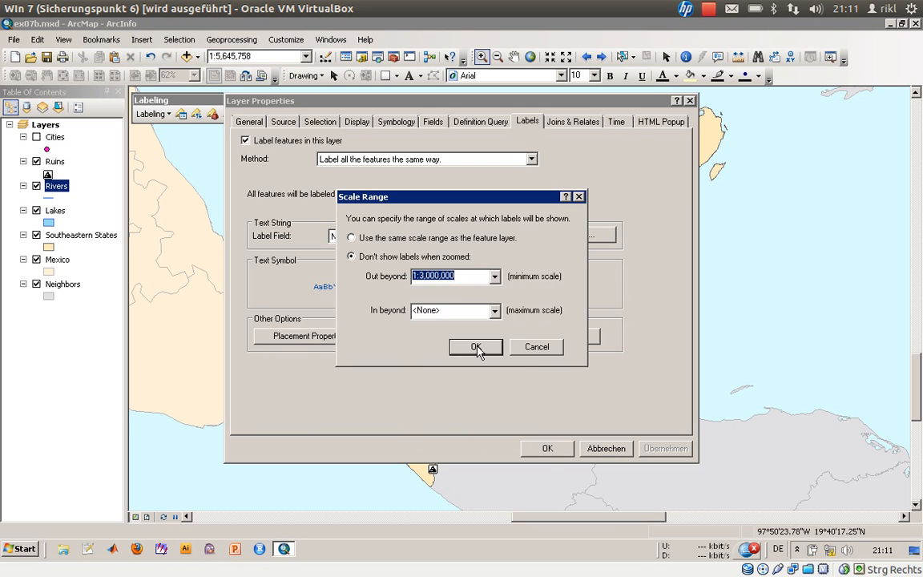
pyautogui.click(475, 346)
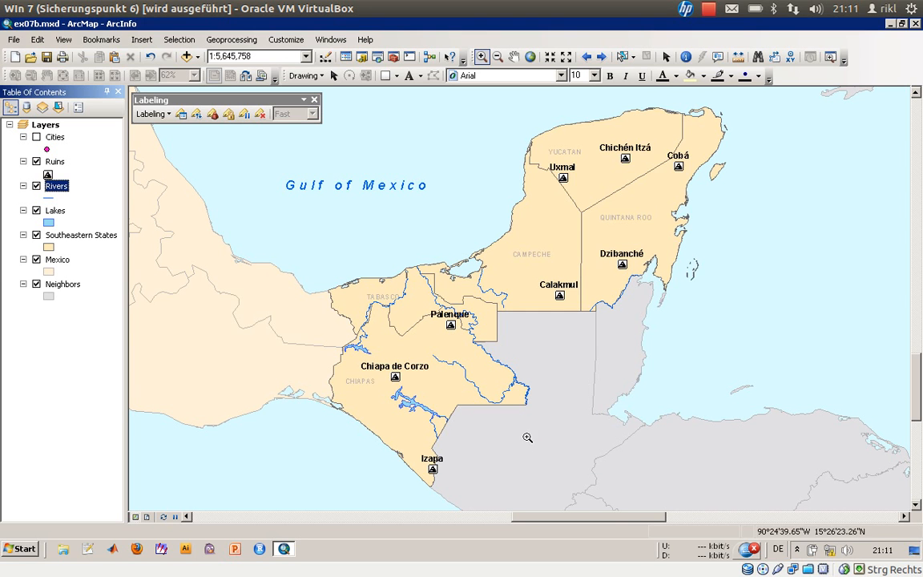
pyautogui.moveTo(293, 237)
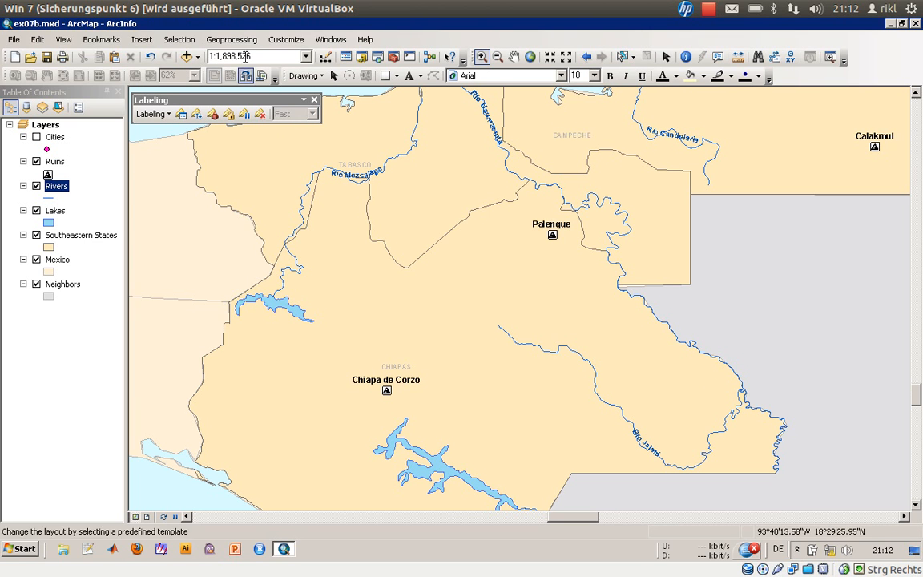
pyautogui.moveTo(656, 455)
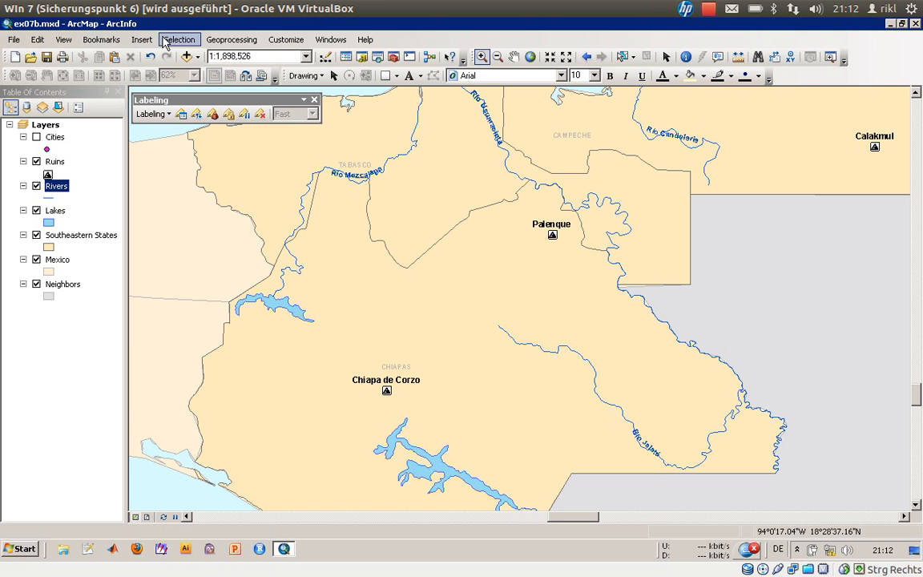
# Step: Zoom in on Chiapas and Tabasco so river names reappear at the larger scale
pyautogui.click(101, 38)
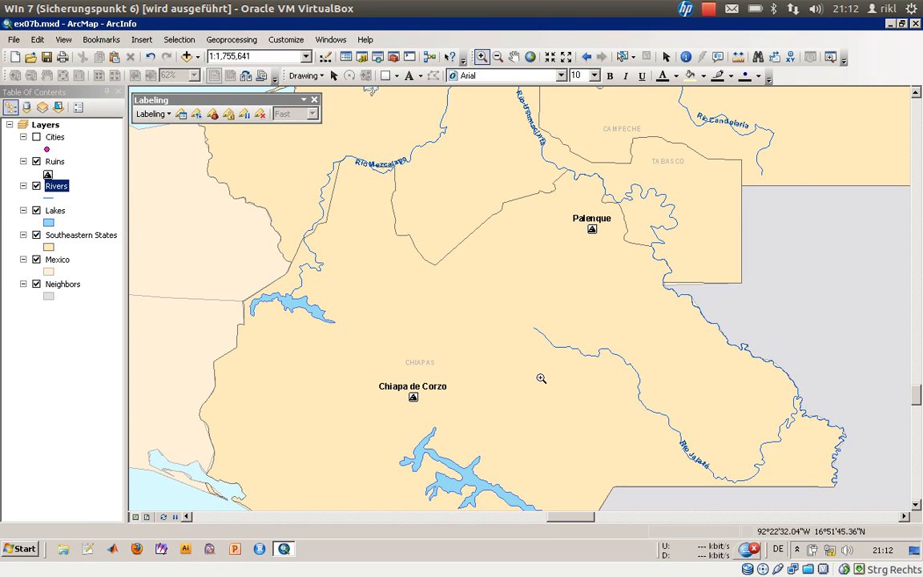
pyautogui.moveTo(683, 412)
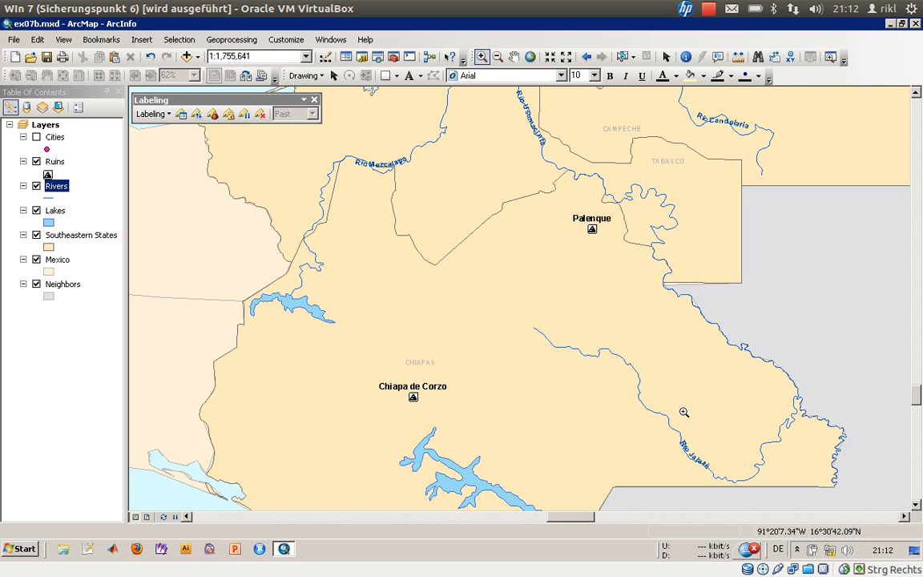
pyautogui.moveTo(590, 299)
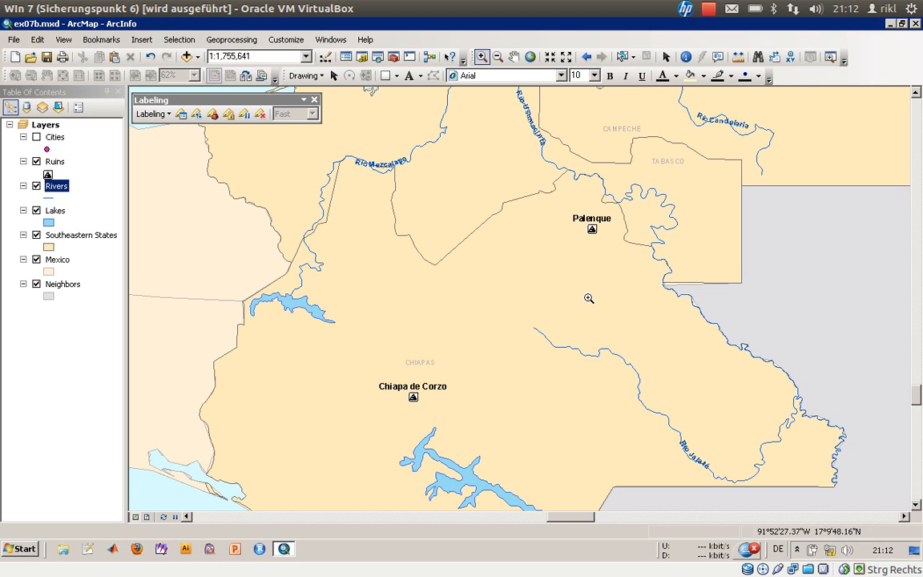